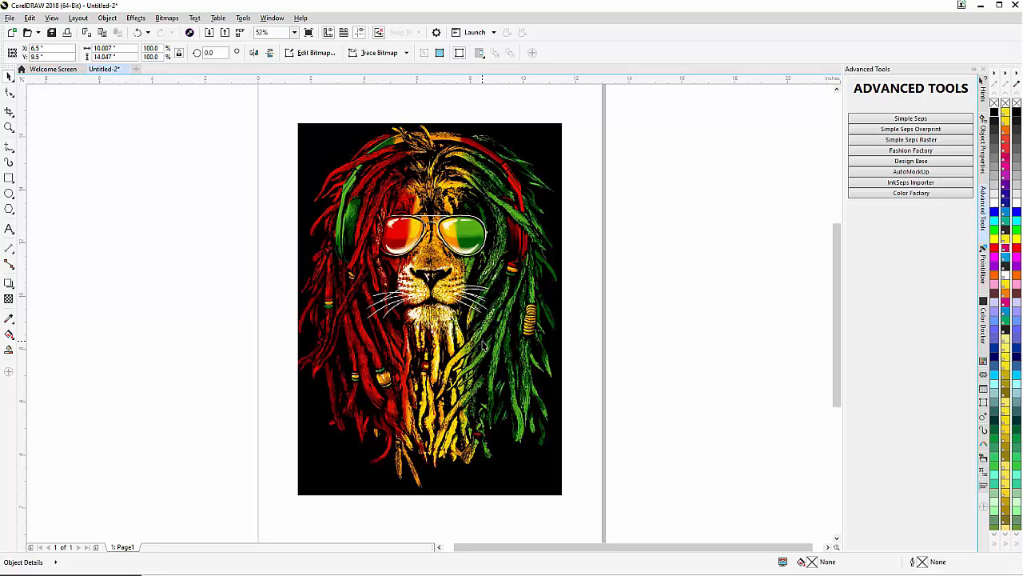
Export the lion artwork as a PNG named lion, confirming the Export to PNG options
left_click(483, 345)
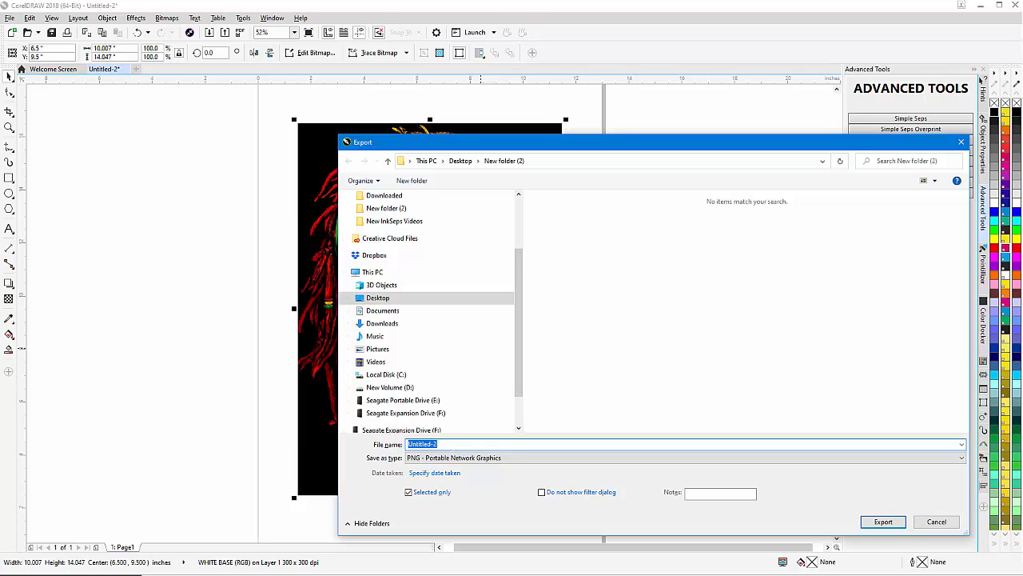
type("lion")
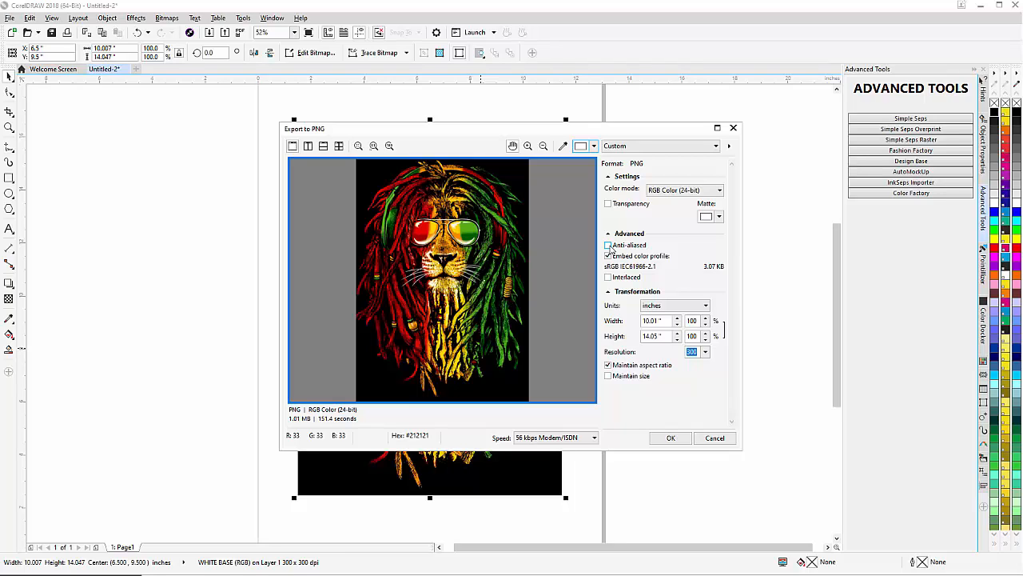
left_click(607, 256)
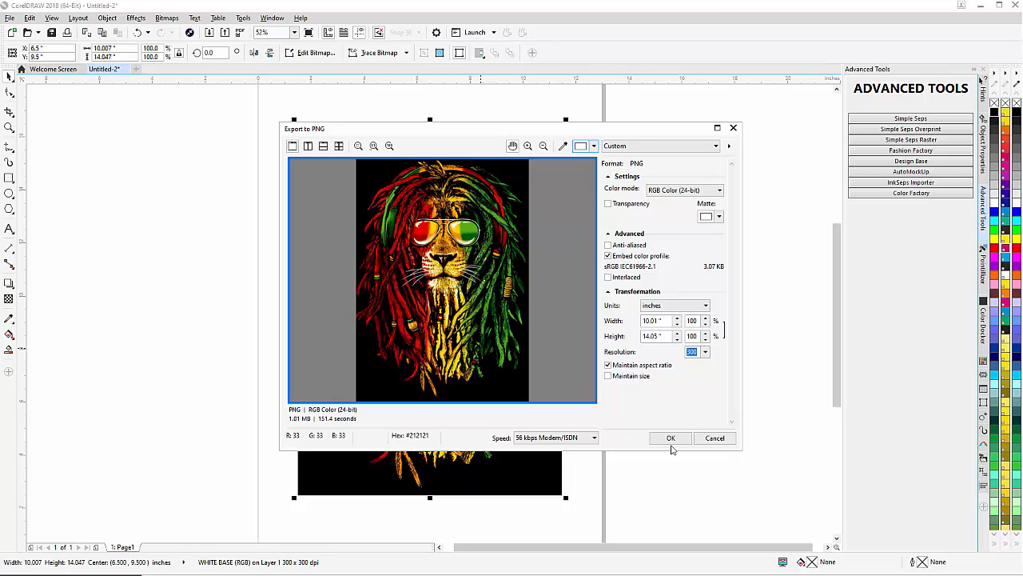
left_click(670, 438)
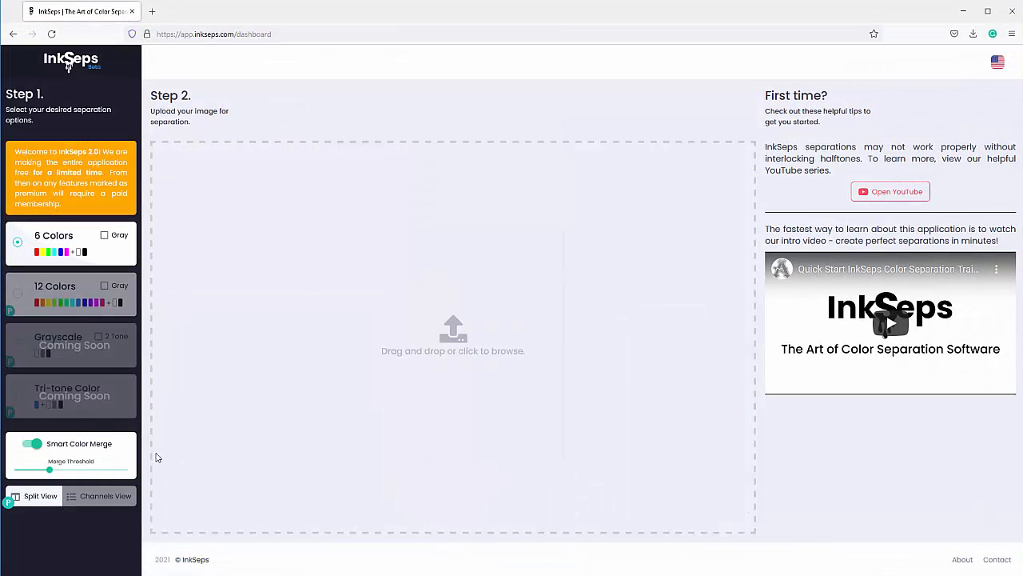
mouse_move(60, 445)
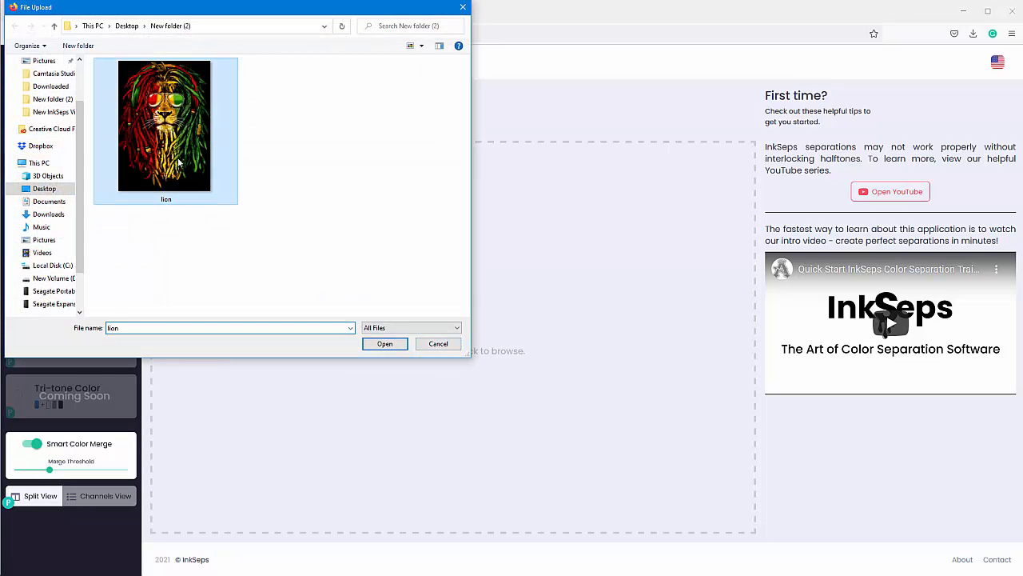
Upload the lion image, view its red, green, black and white channels, then the original
left_click(383, 342)
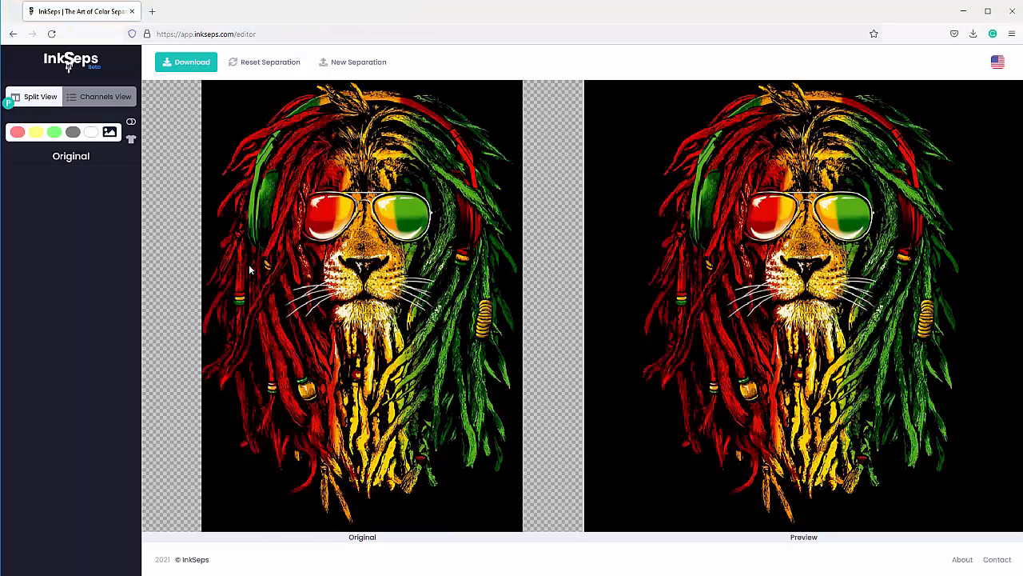
mouse_move(268, 267)
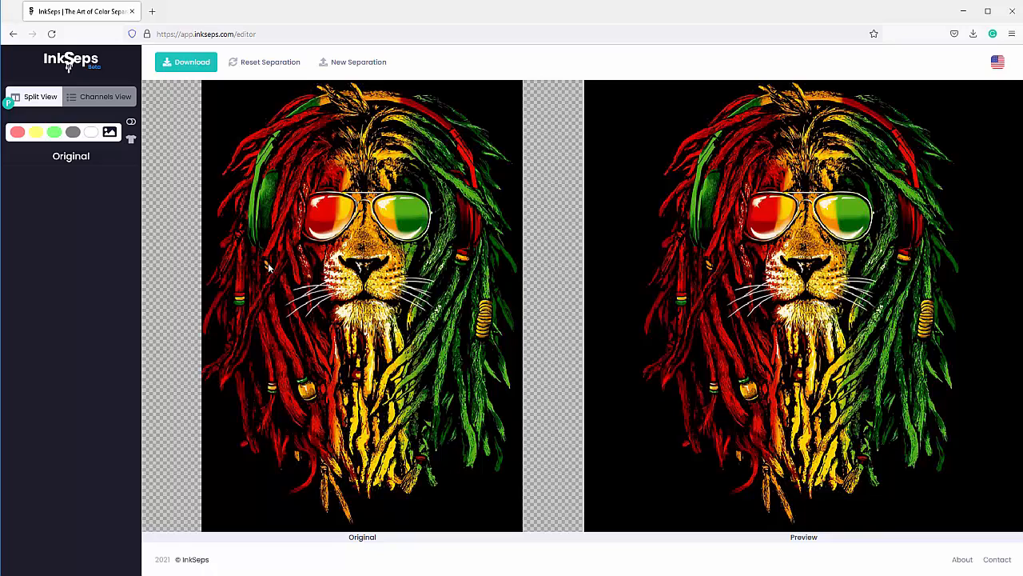
mouse_move(16, 132)
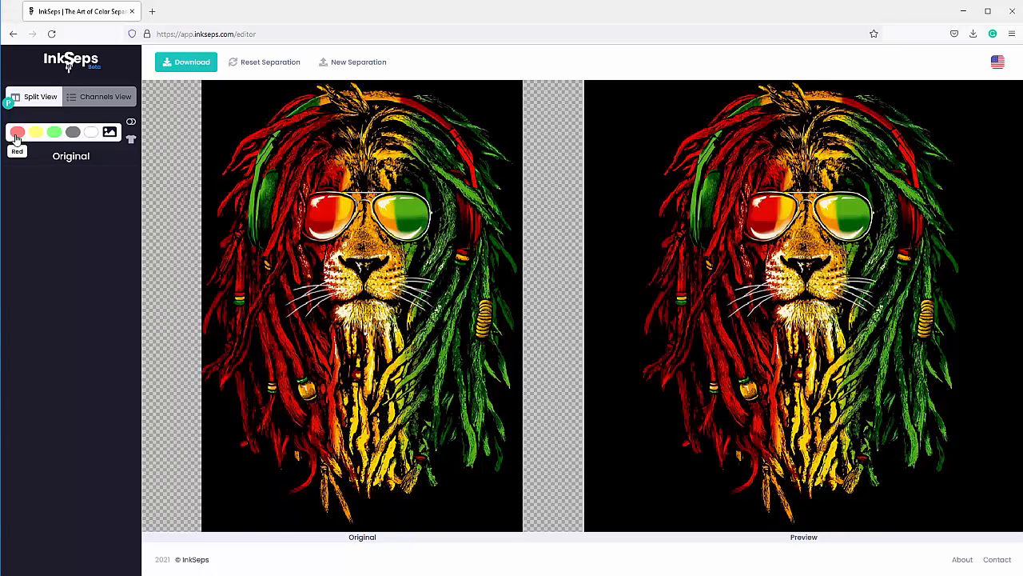
left_click(17, 131)
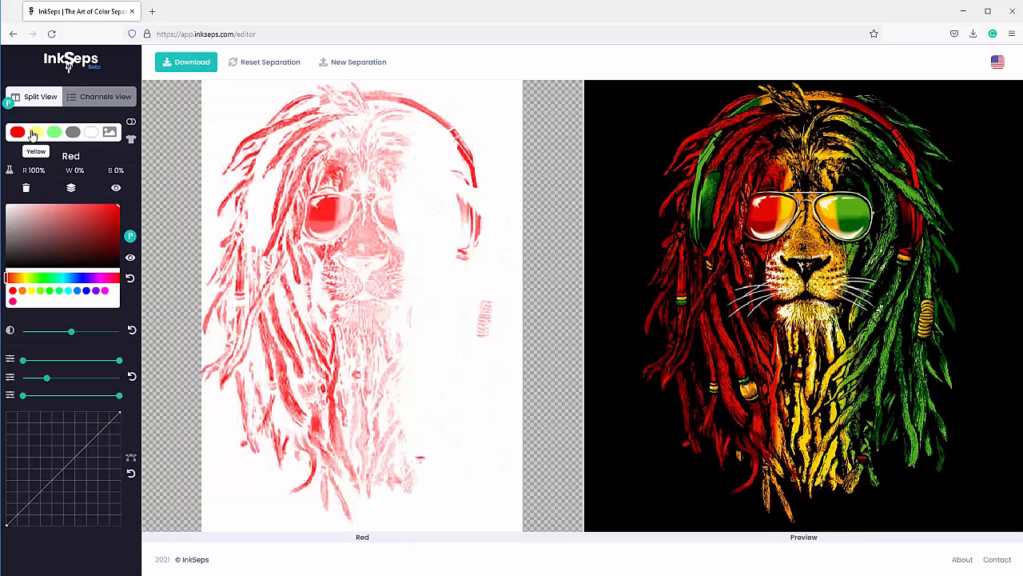
left_click(55, 131)
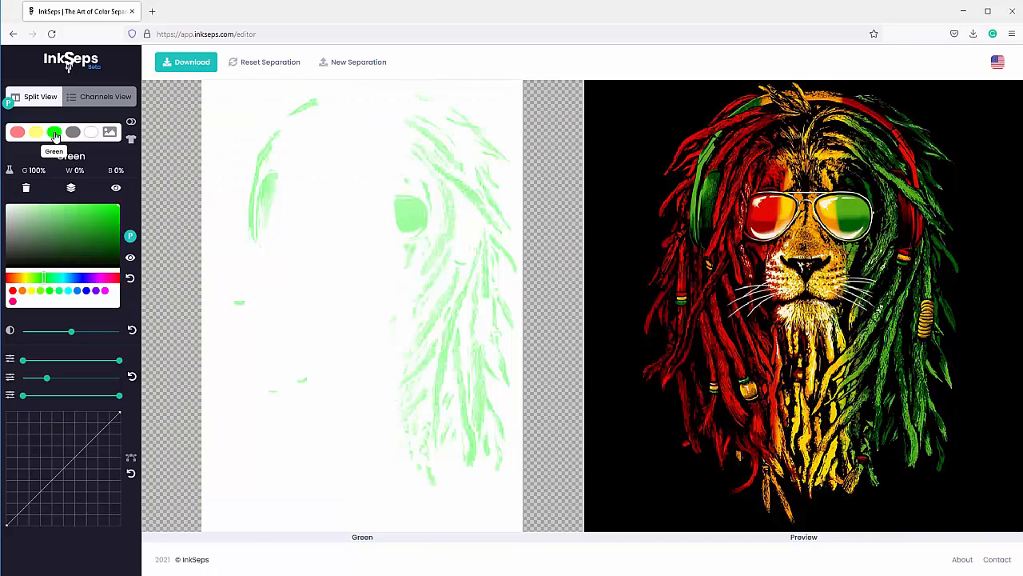
left_click(73, 131)
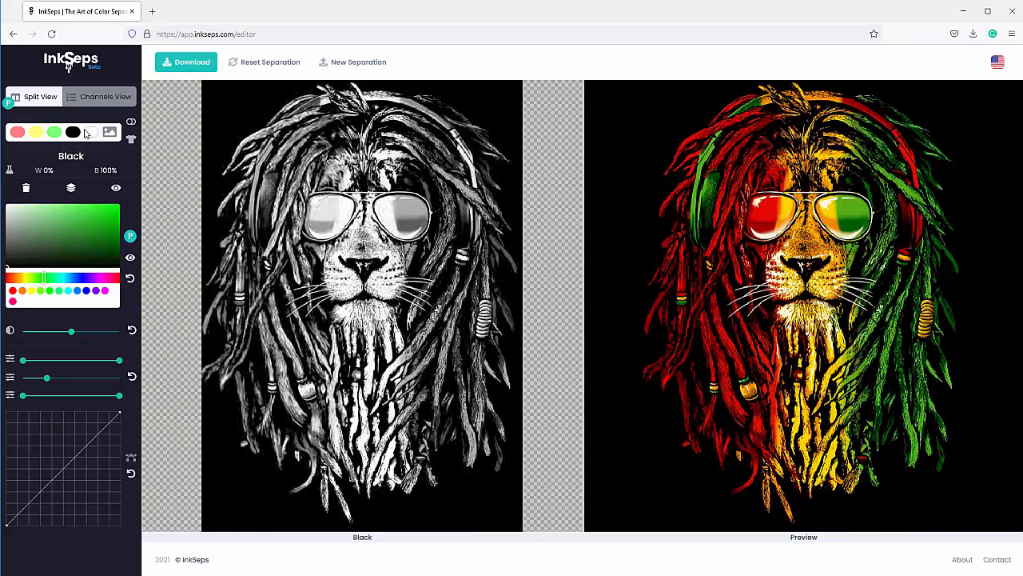
left_click(92, 131)
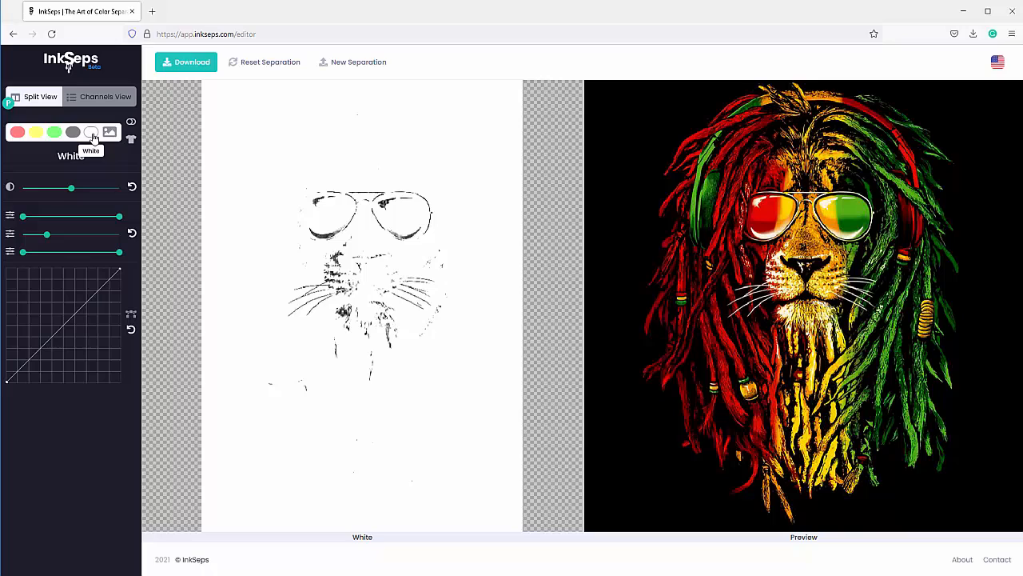
left_click(109, 131)
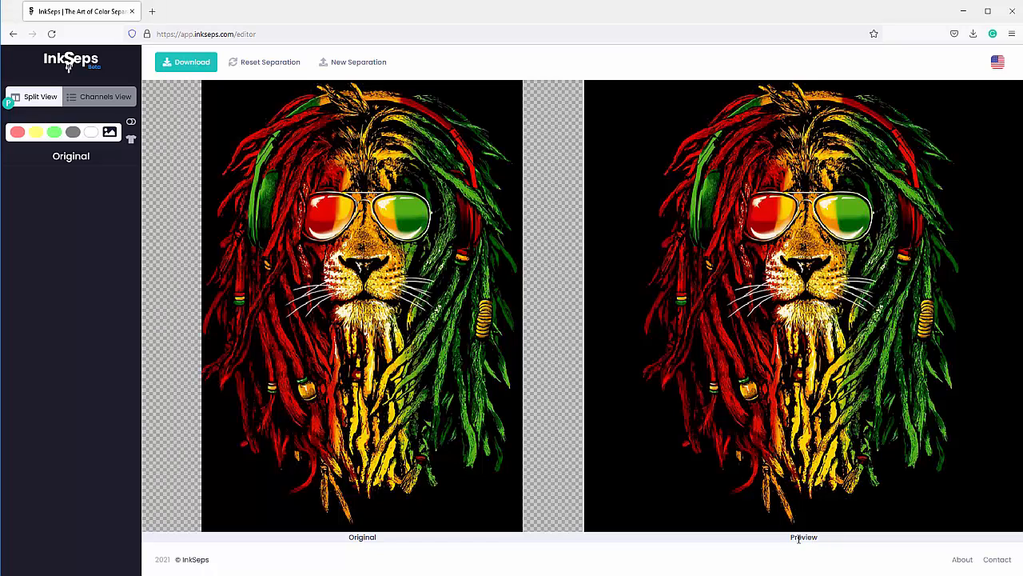
mouse_move(311, 152)
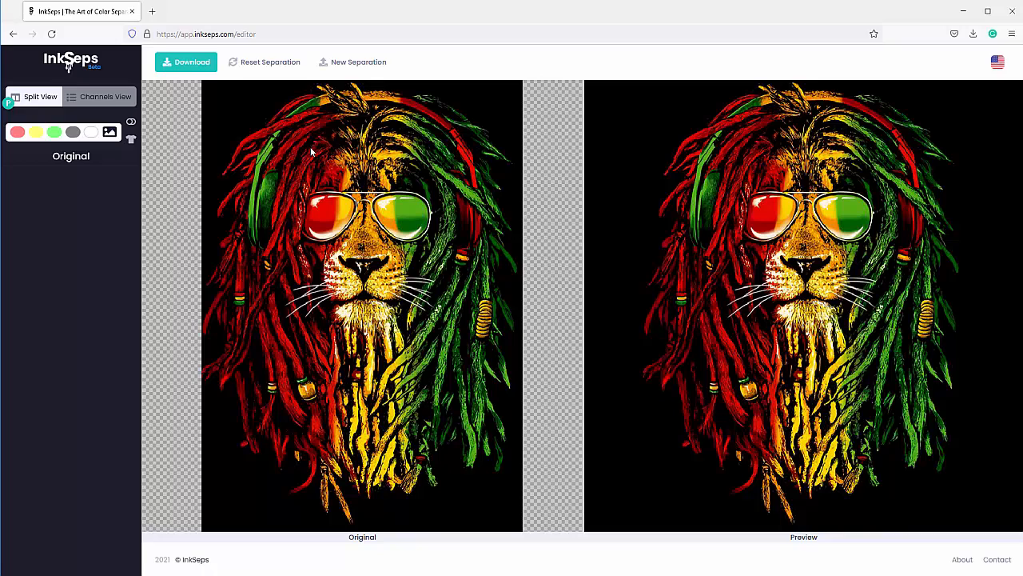
Download the lion separations zip, accepting the interlocking warning and saving the file in Firefox
left_click(186, 60)
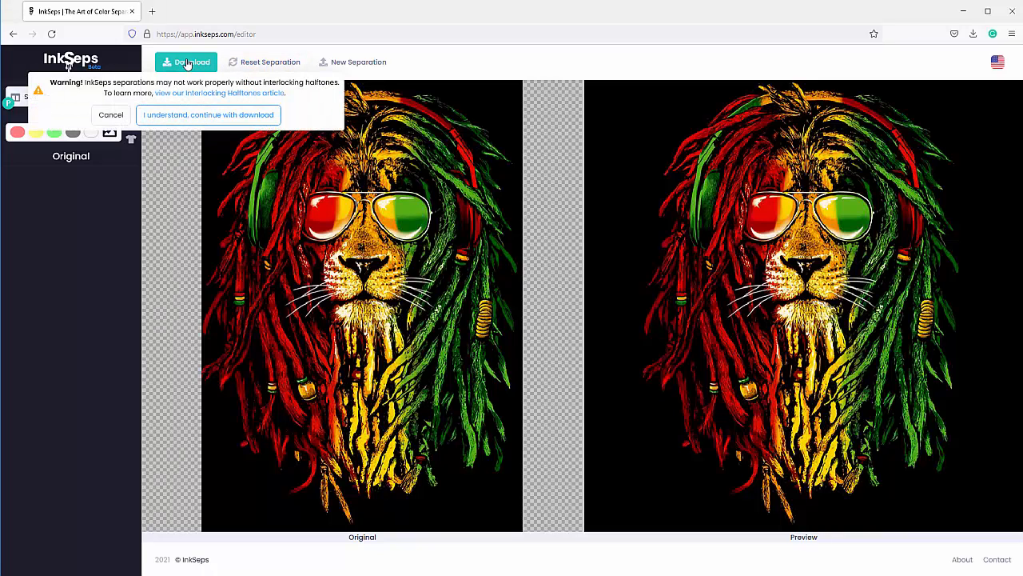
mouse_move(208, 115)
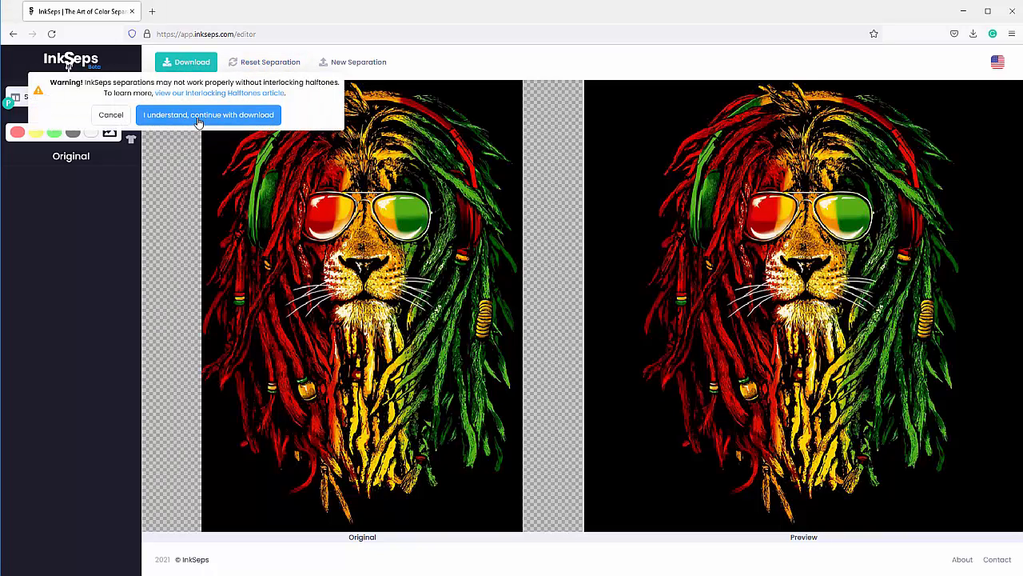
left_click(208, 115)
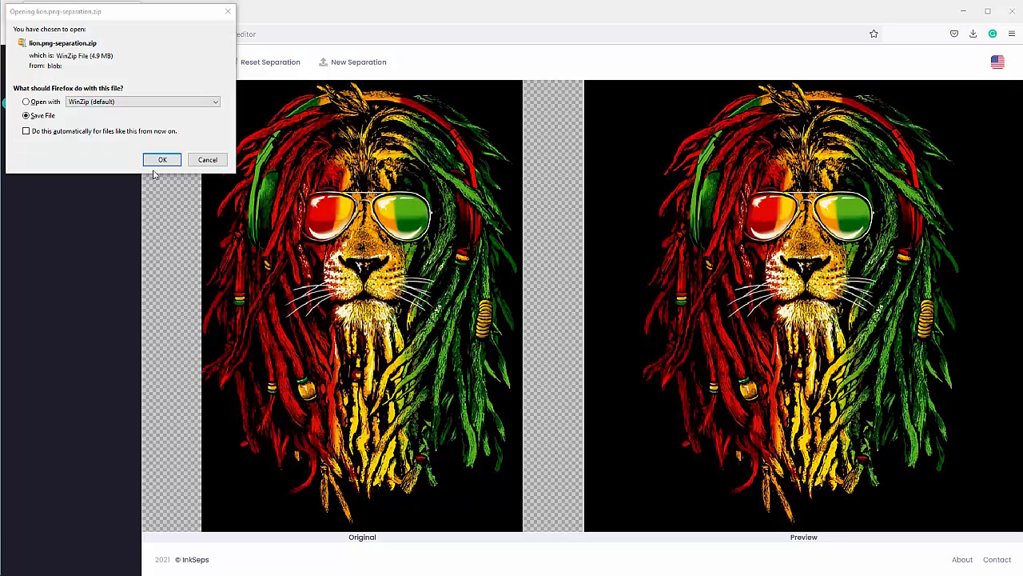
left_click(163, 160)
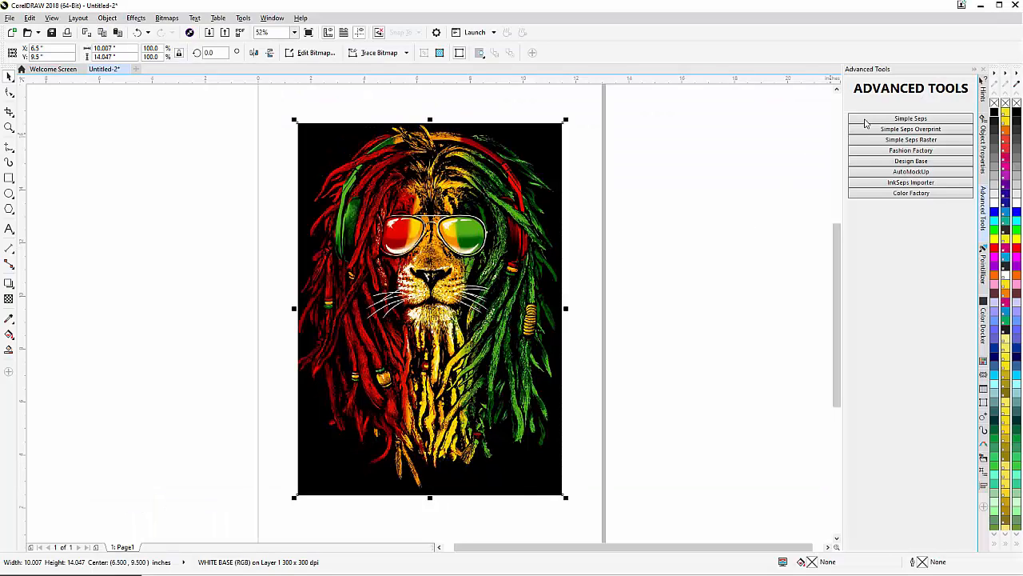
Launch Simple Seps from Advanced Tools and start browsing for an InkSeps separation file
left_click(911, 118)
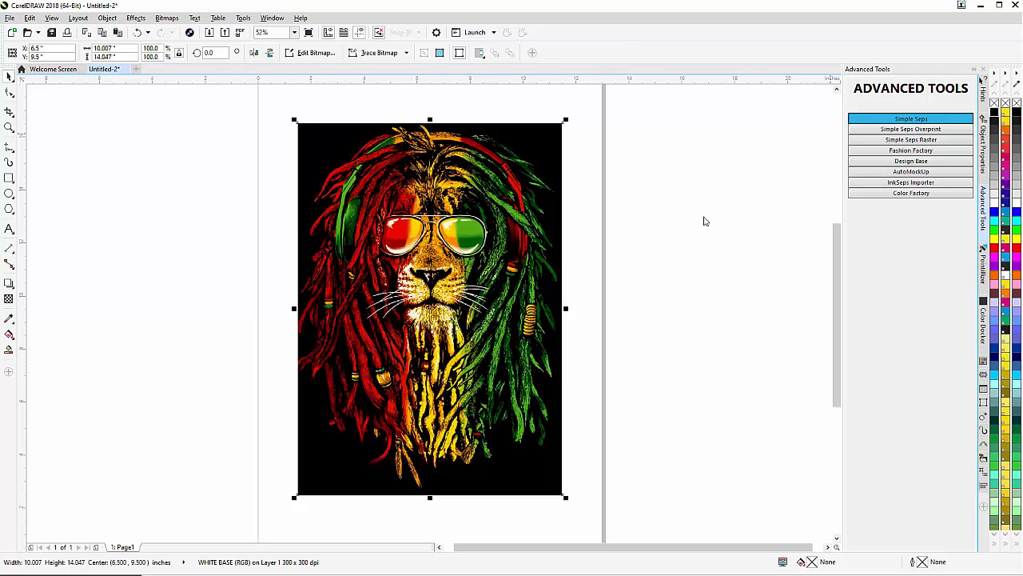
left_click(912, 118)
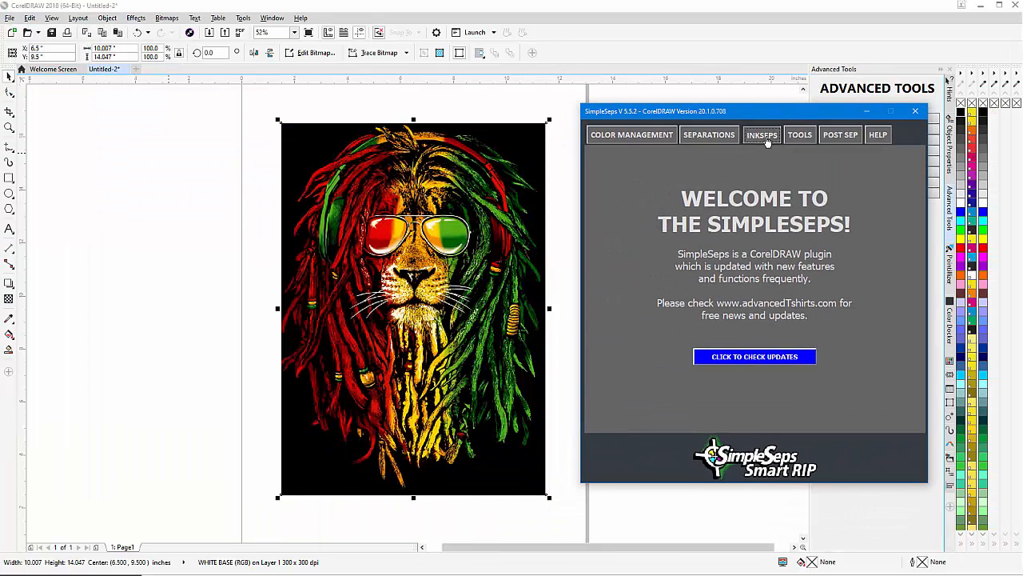
left_click(761, 134)
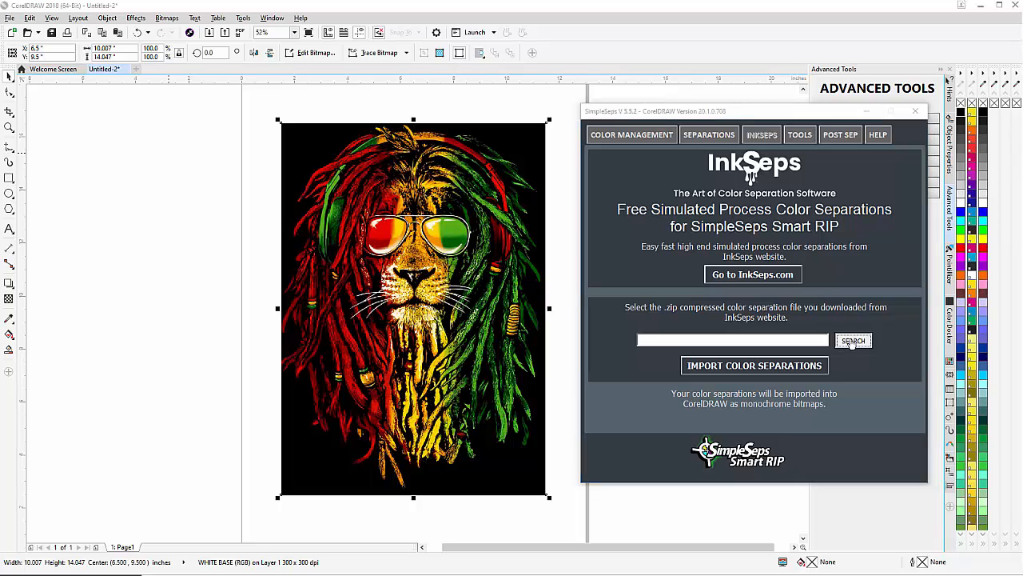
left_click(854, 339)
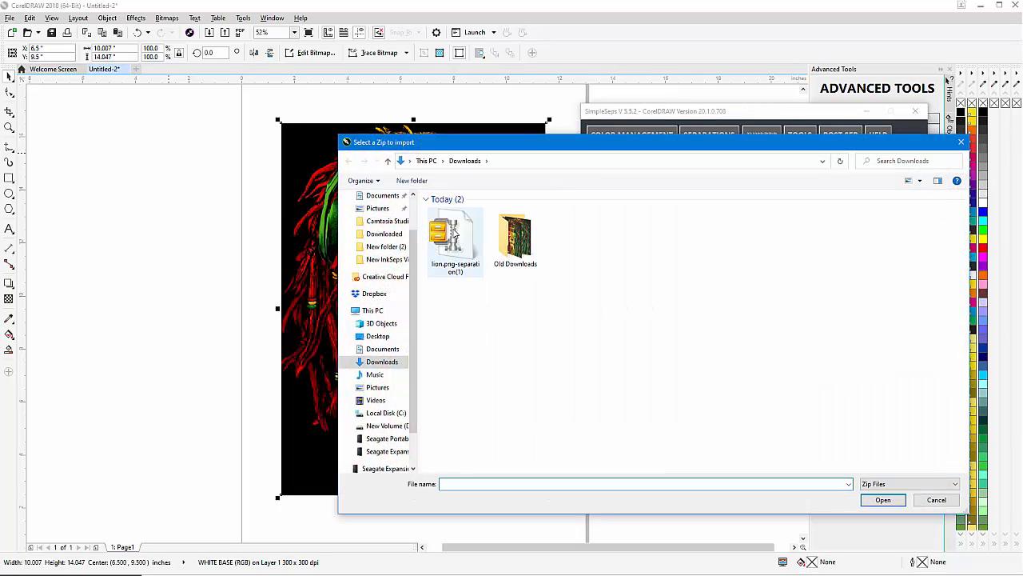
Choose the lion separation zip from the Downloads folder as the import file
left_click(380, 361)
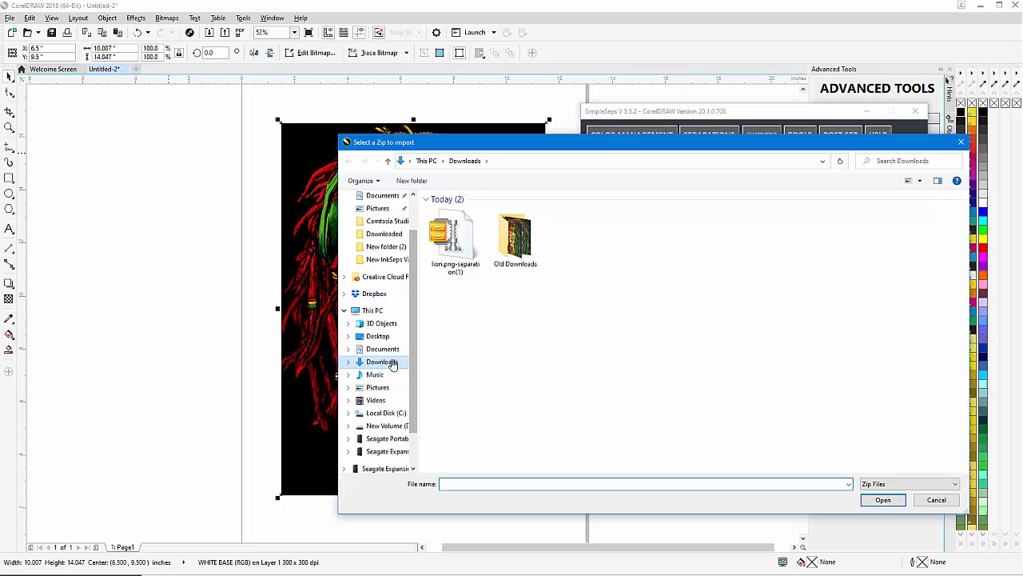
left_click(454, 240)
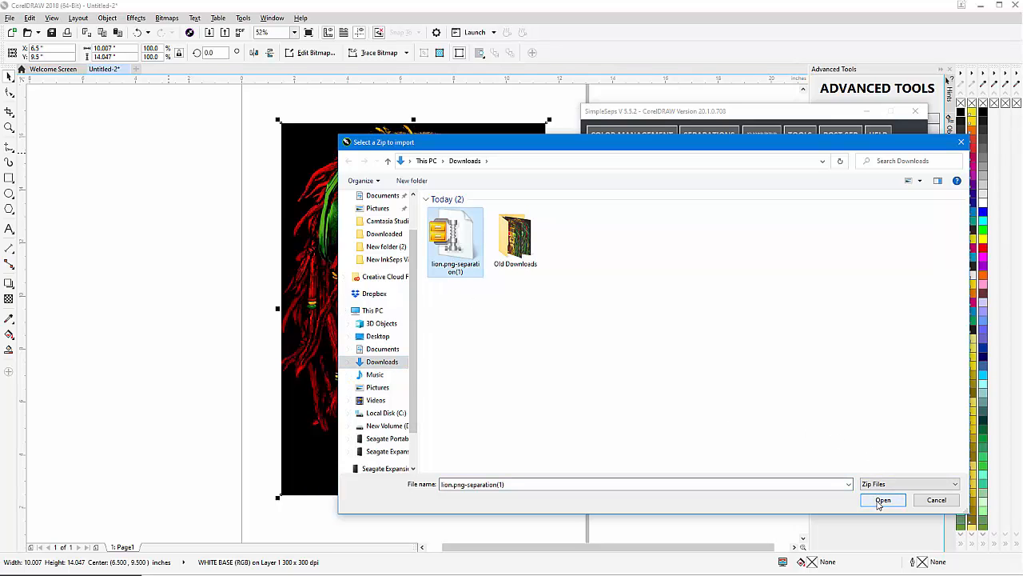
left_click(883, 499)
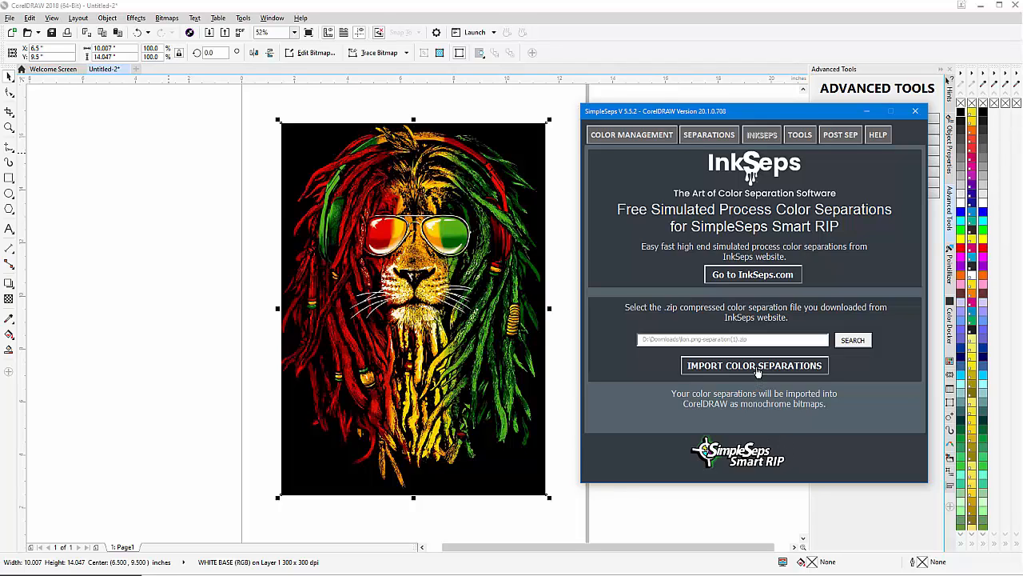
Import the lion separations into a new document and convert its five colors into a selection palette
left_click(755, 365)
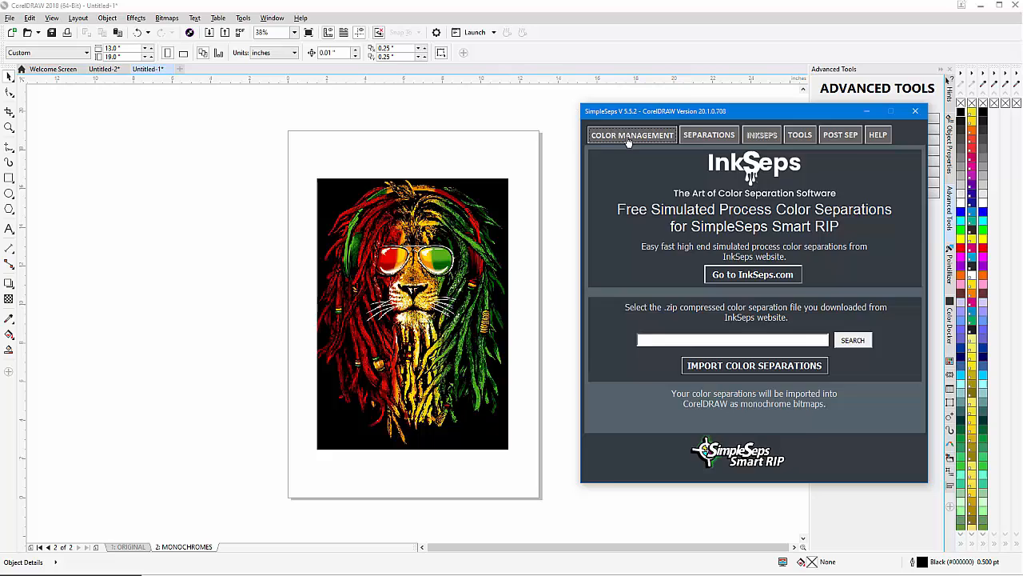
left_click(708, 135)
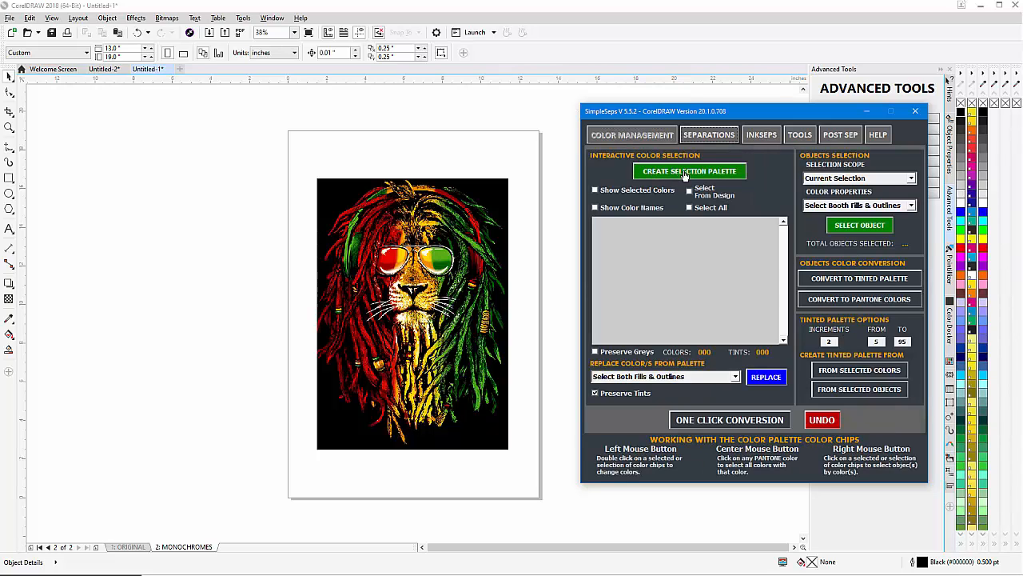
left_click(689, 171)
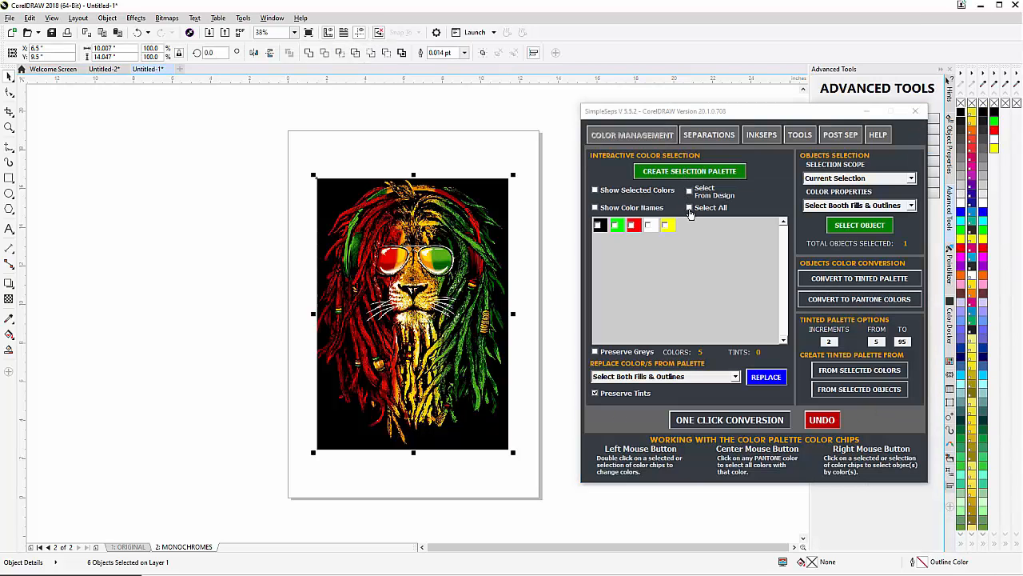
left_click(690, 208)
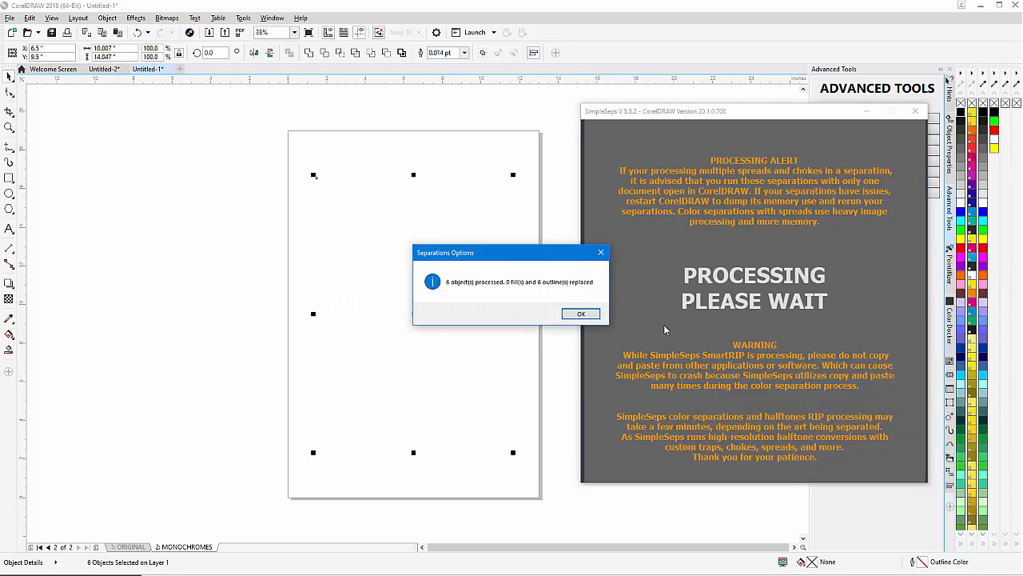
left_click(581, 312)
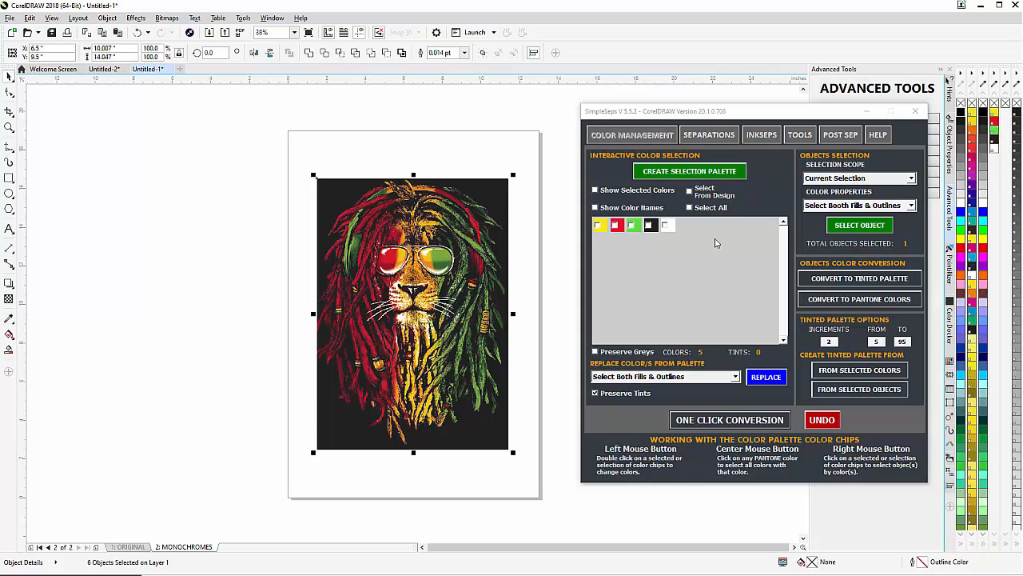
left_click(710, 134)
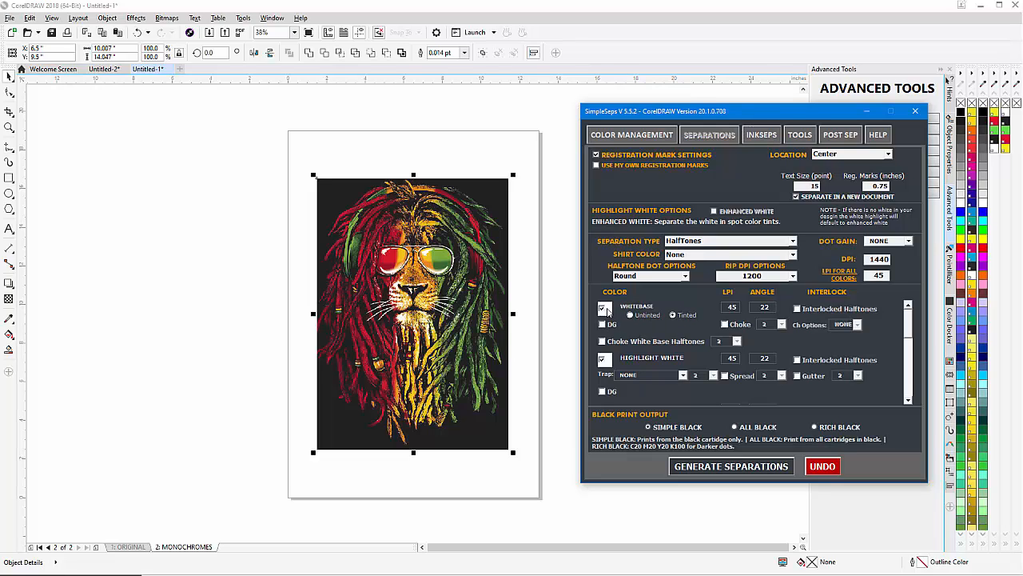
Mark the PANTONE 102 C halftone as Interlocked and keep the RIP DPI at 1200
left_click(672, 313)
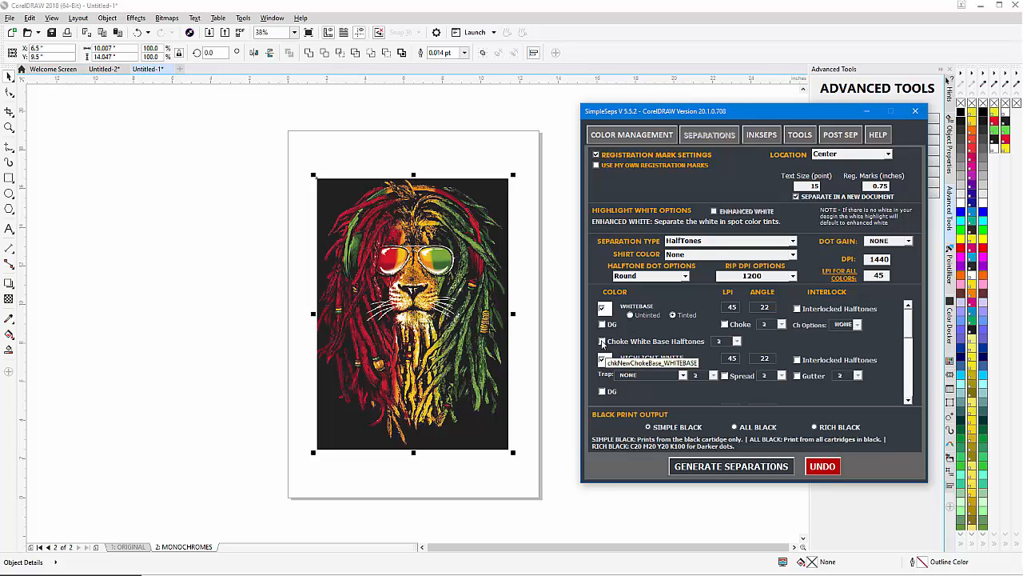
left_click(604, 340)
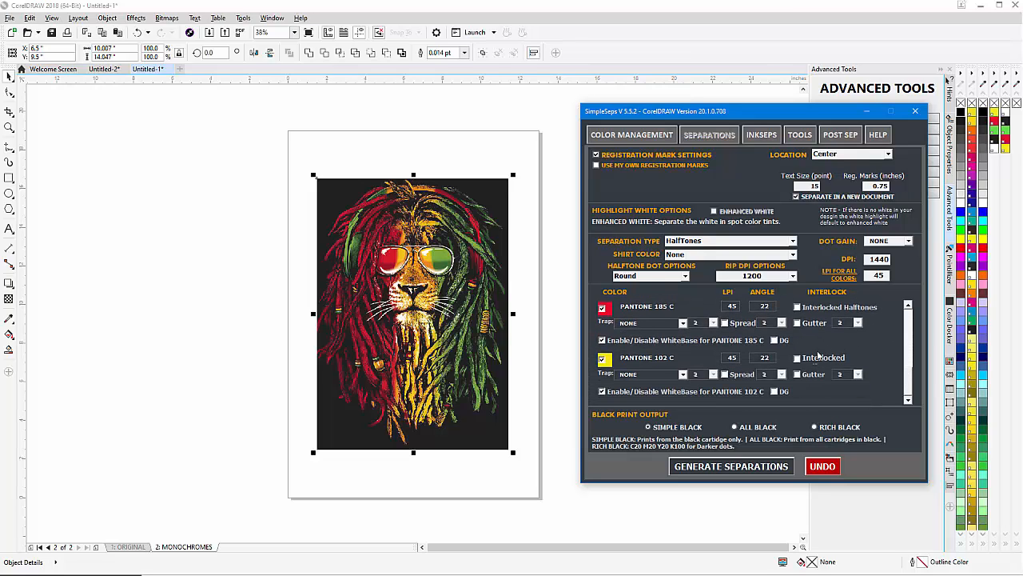
left_click(797, 358)
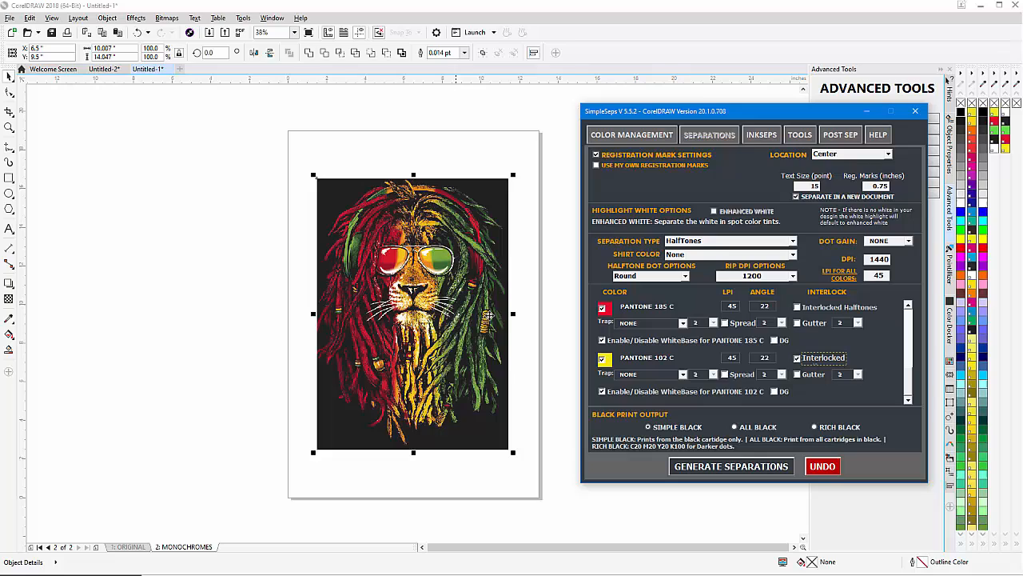
mouse_move(809, 264)
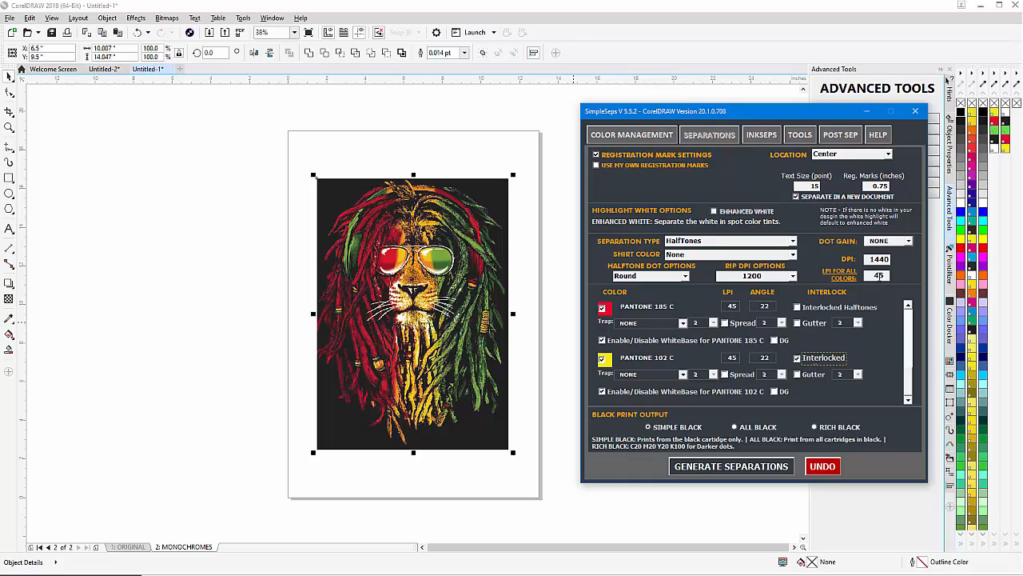
left_click(791, 275)
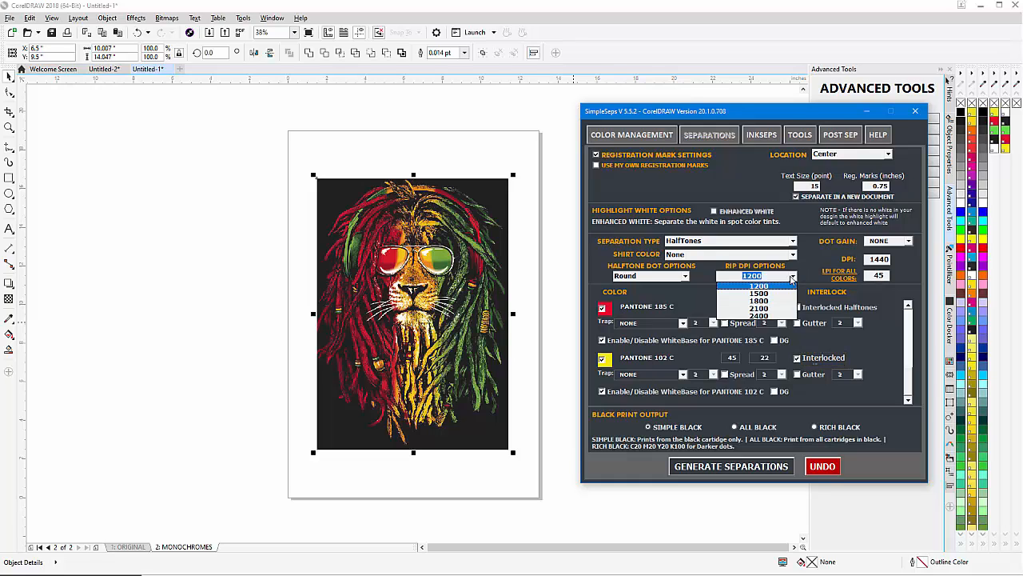
left_click(758, 293)
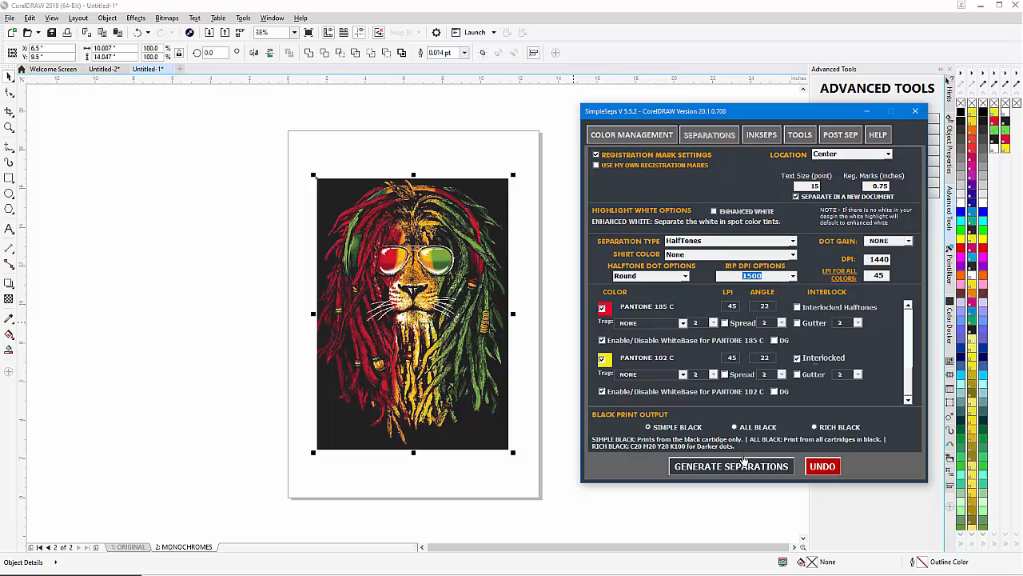
mouse_move(736, 428)
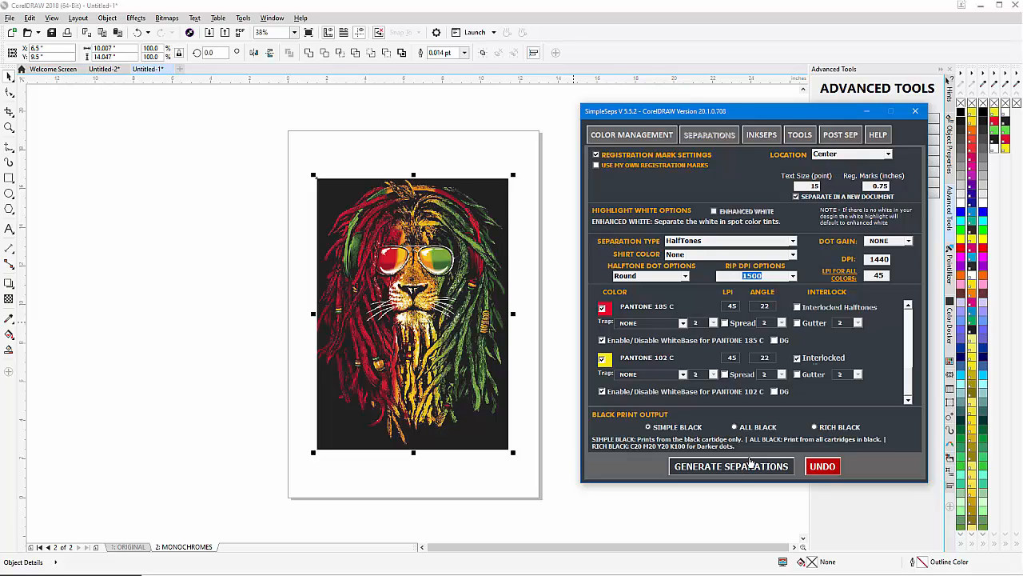
Generate the halftone separations into a new multi-page document with a preview page
left_click(729, 467)
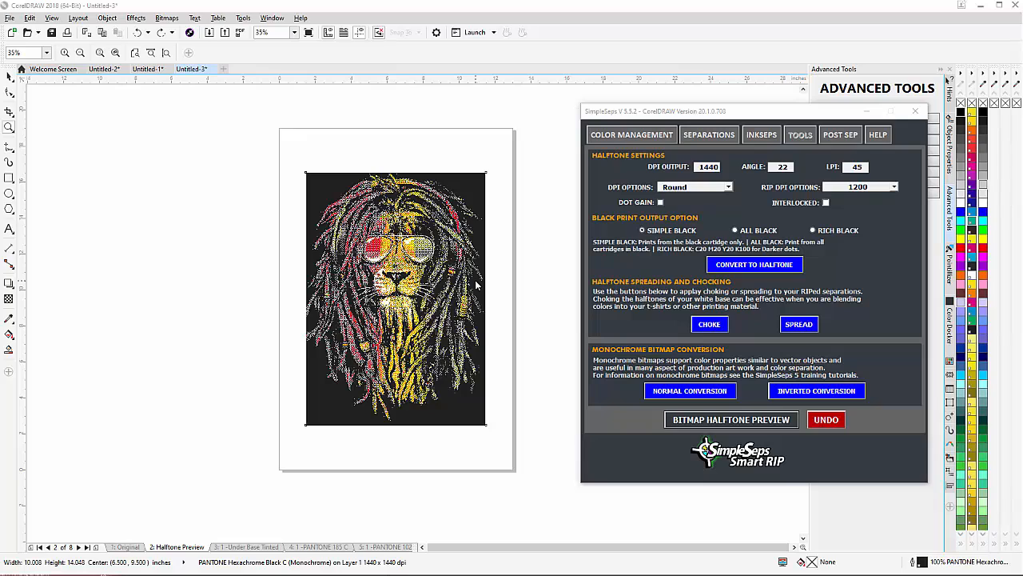
mouse_move(476, 278)
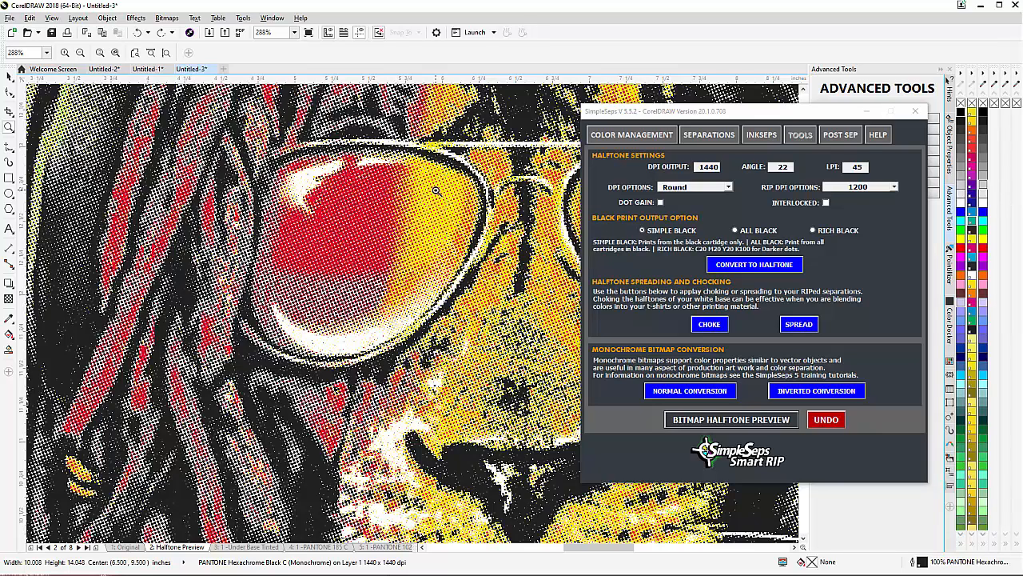
mouse_move(416, 243)
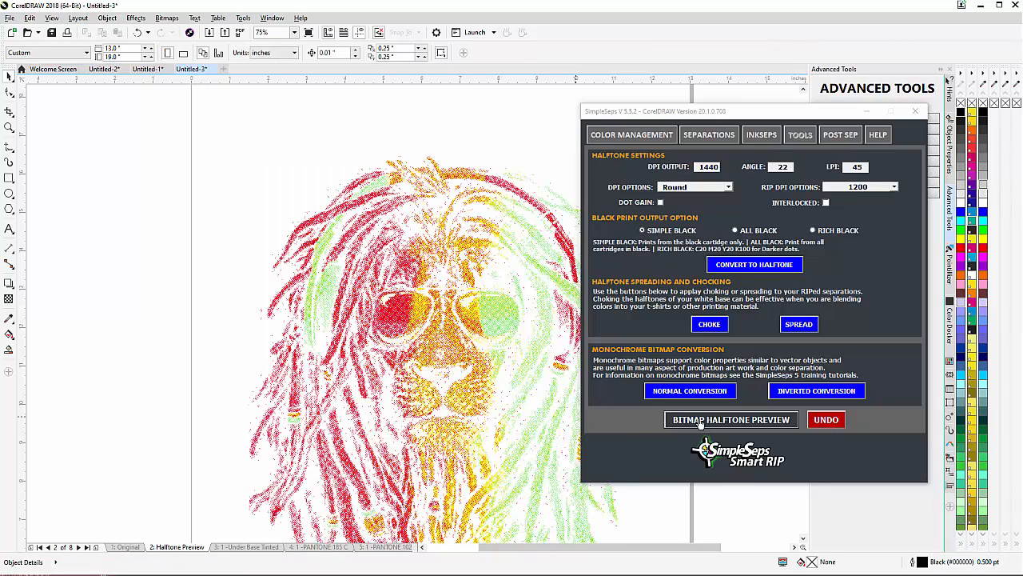
Draw a black-filled rectangle and send it to the back of the page behind the halftone lion
left_click(729, 419)
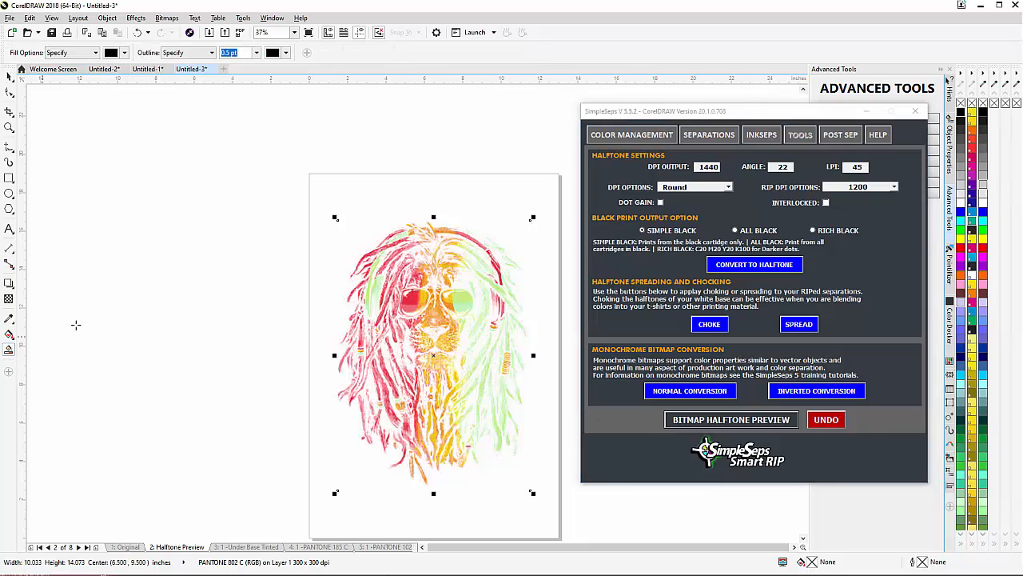
mouse_move(408, 339)
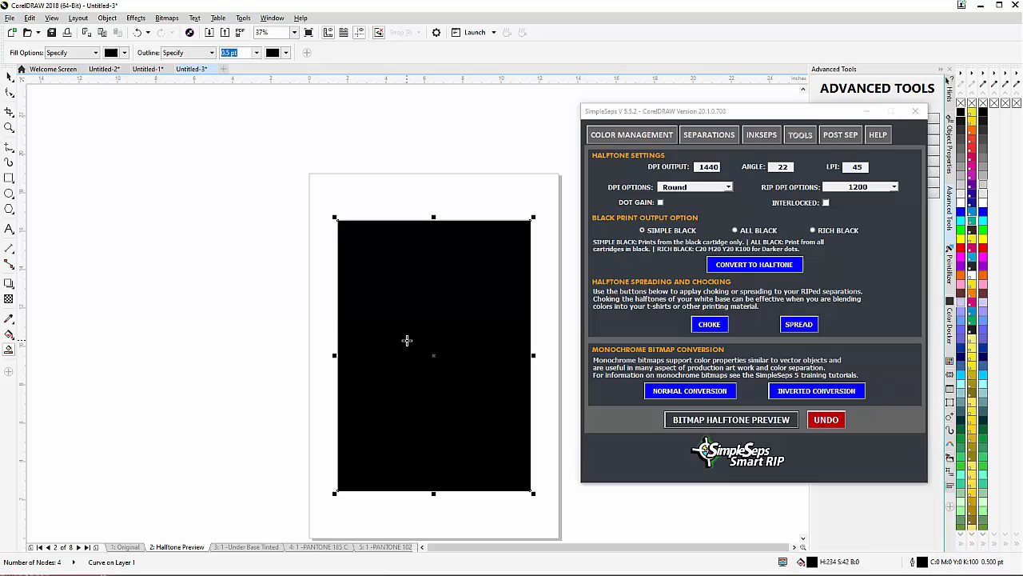
right_click(406, 339)
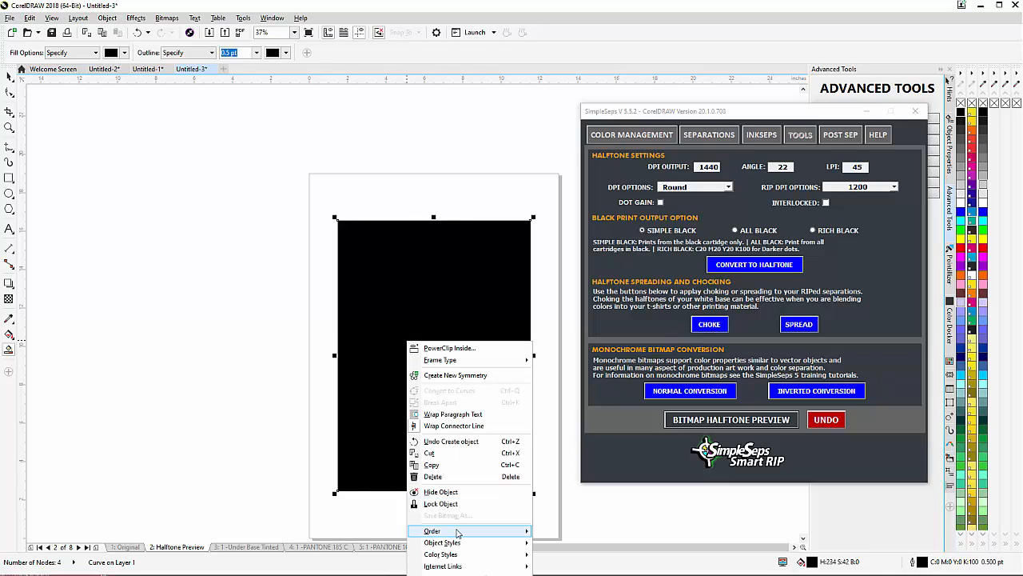
mouse_move(432, 531)
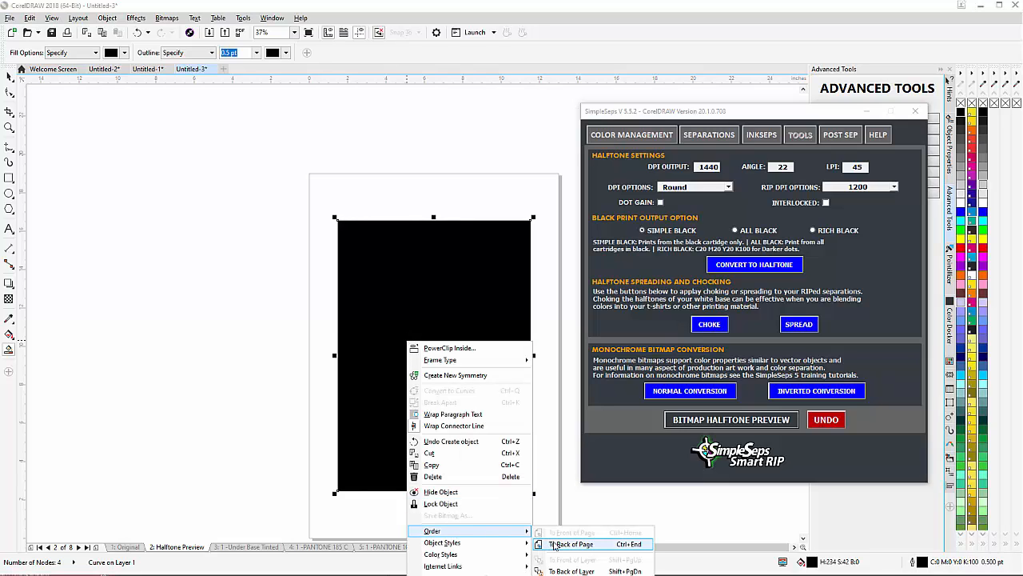
left_click(572, 544)
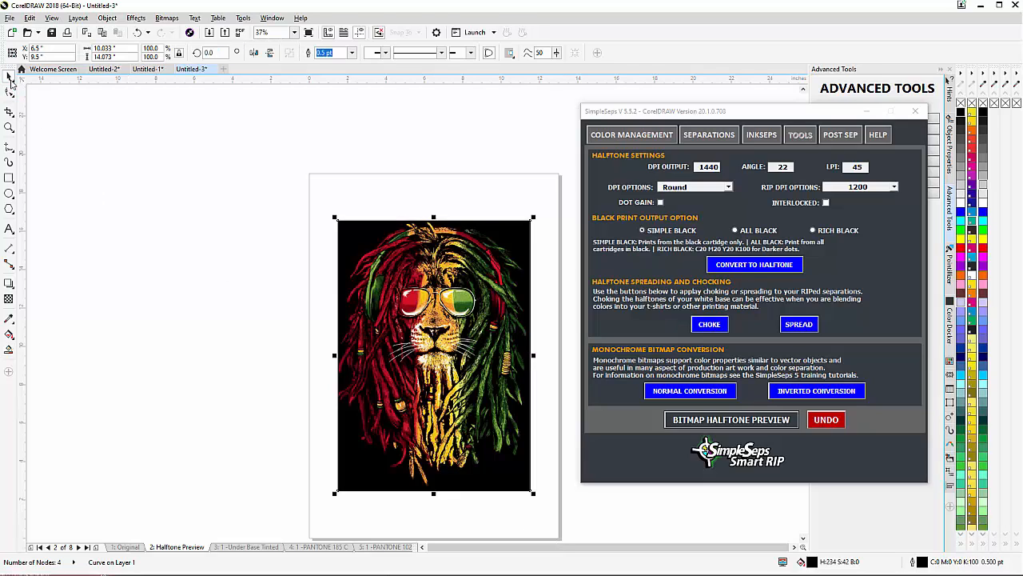
mouse_move(224, 211)
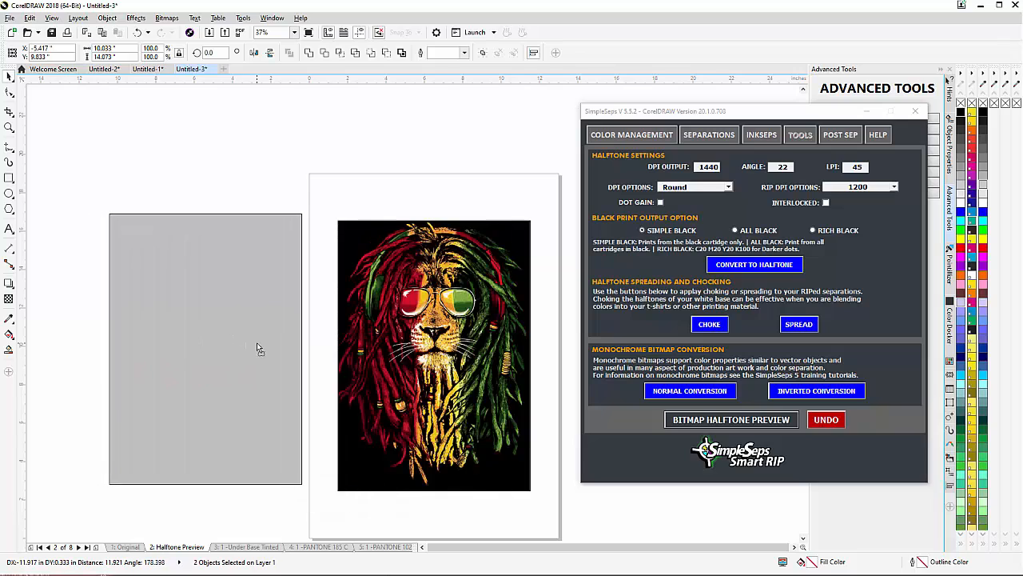
Paste the original lion from the Original page to the left of the halftone preview
left_click(125, 547)
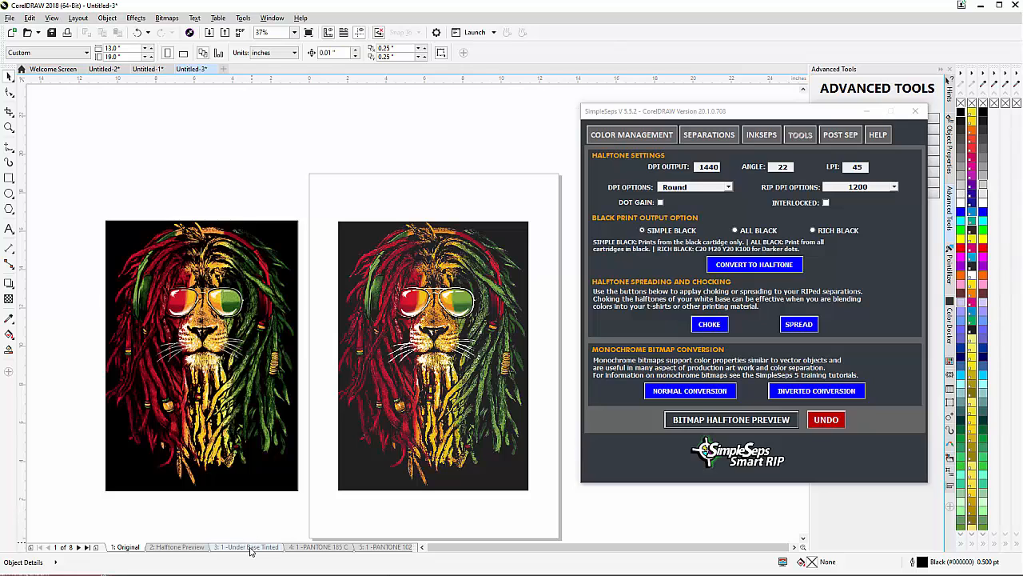
left_click(320, 547)
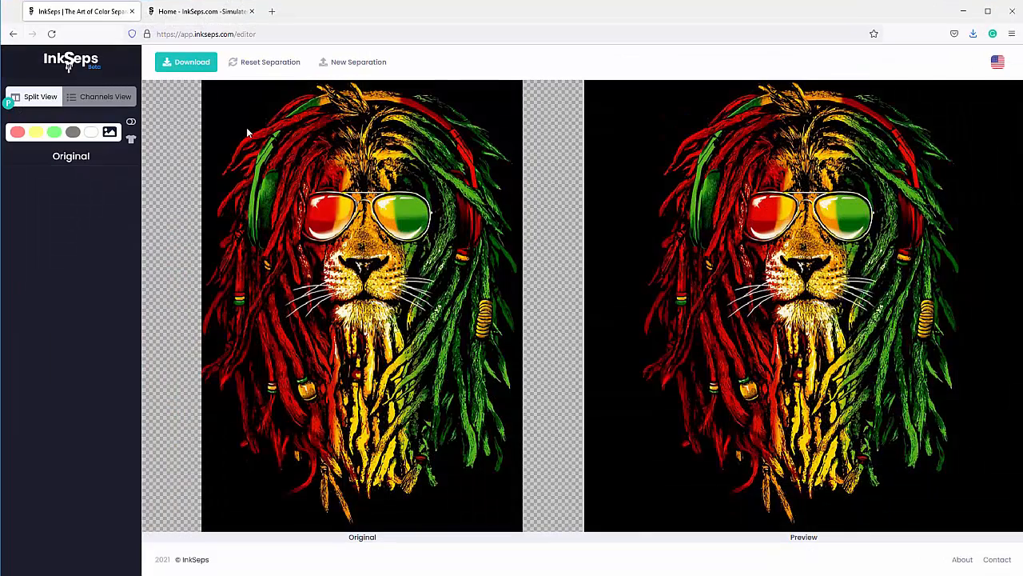
Switch to the InkSeps.com tab and open its Video Tutorials page
left_click(200, 11)
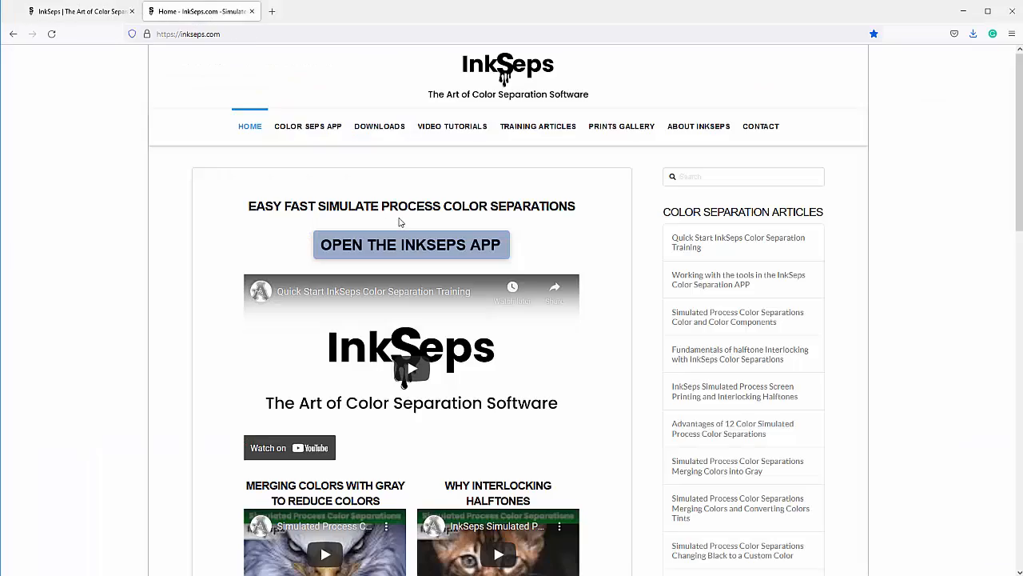
scroll("down", 3)
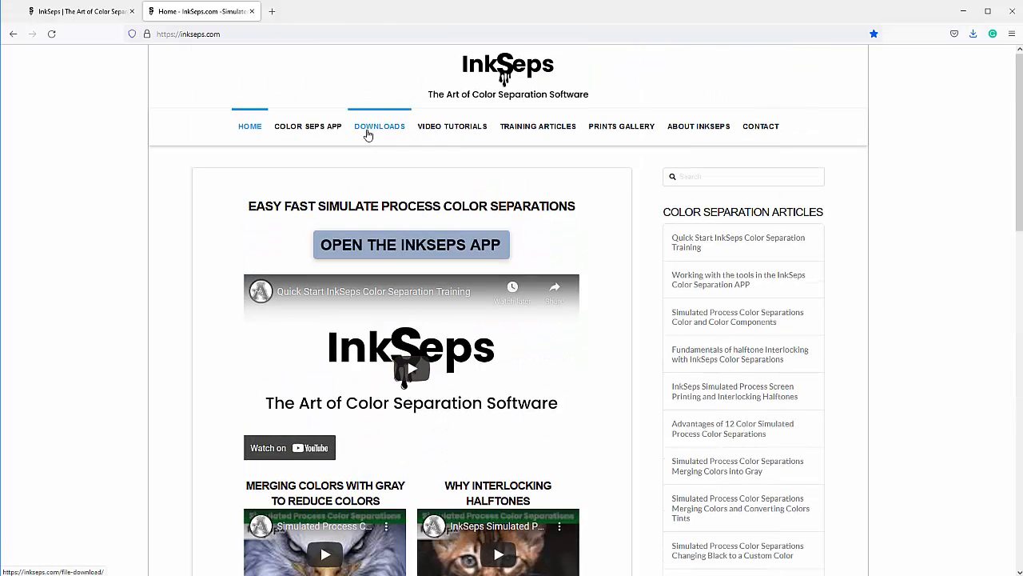
mouse_move(453, 126)
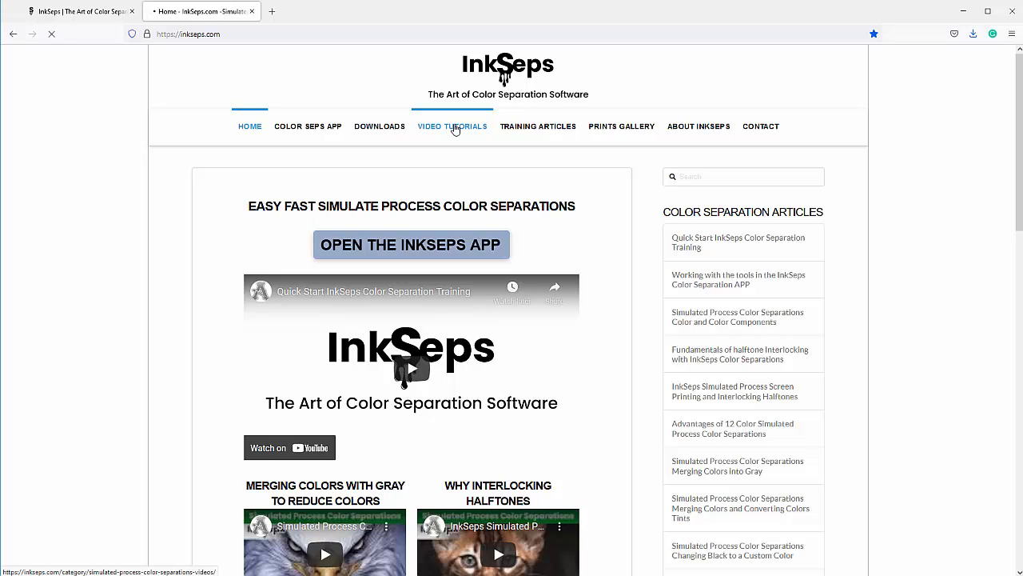
left_click(452, 127)
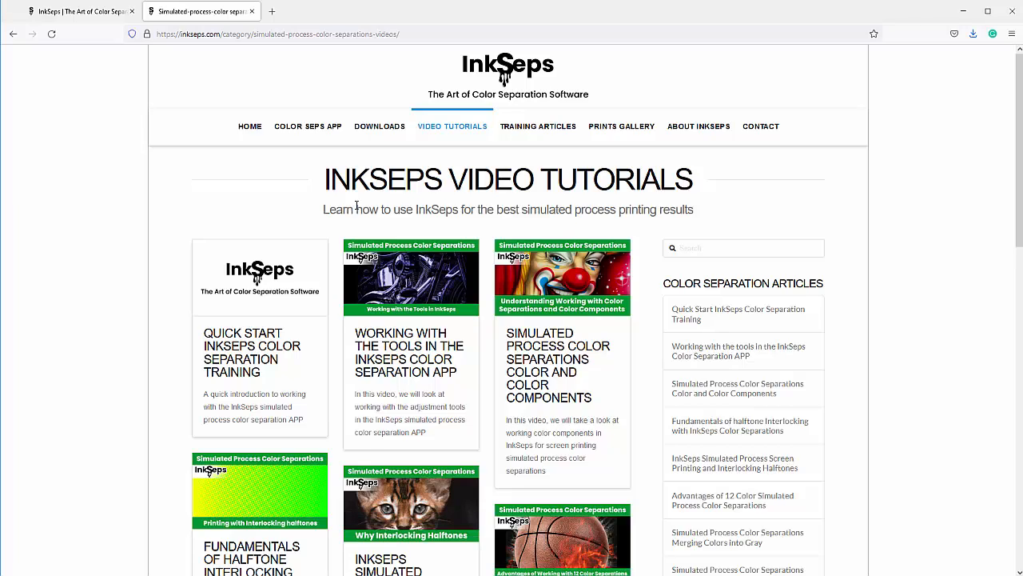
scroll("down", 3)
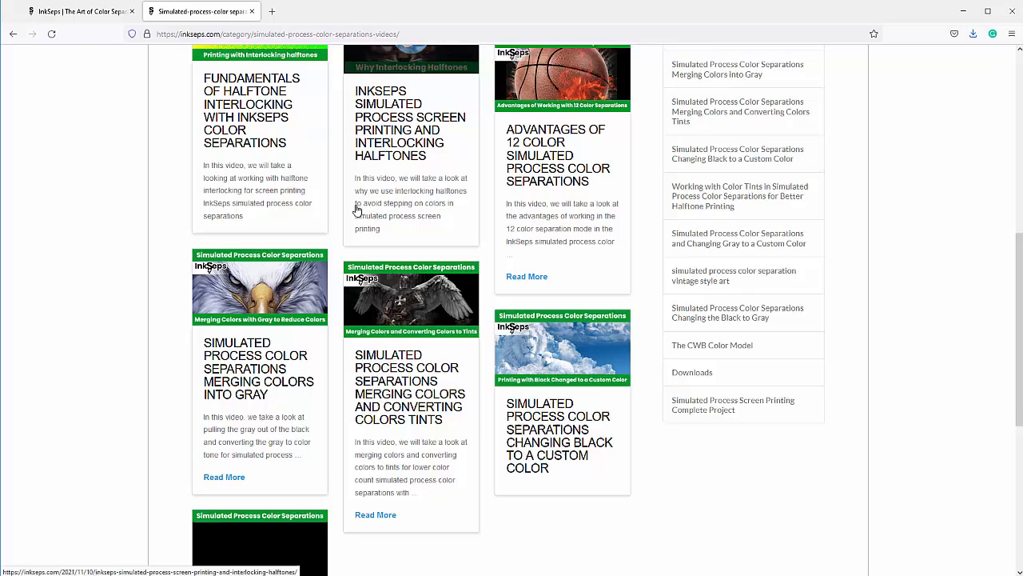
scroll("up", 3)
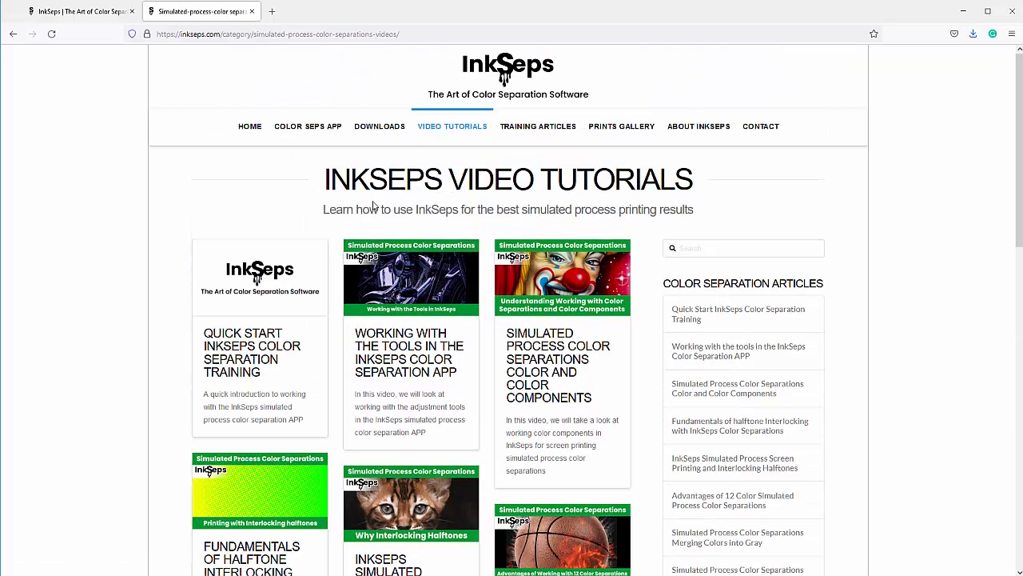
Go to Training Articles and browse the list of color model and halftone articles
left_click(538, 127)
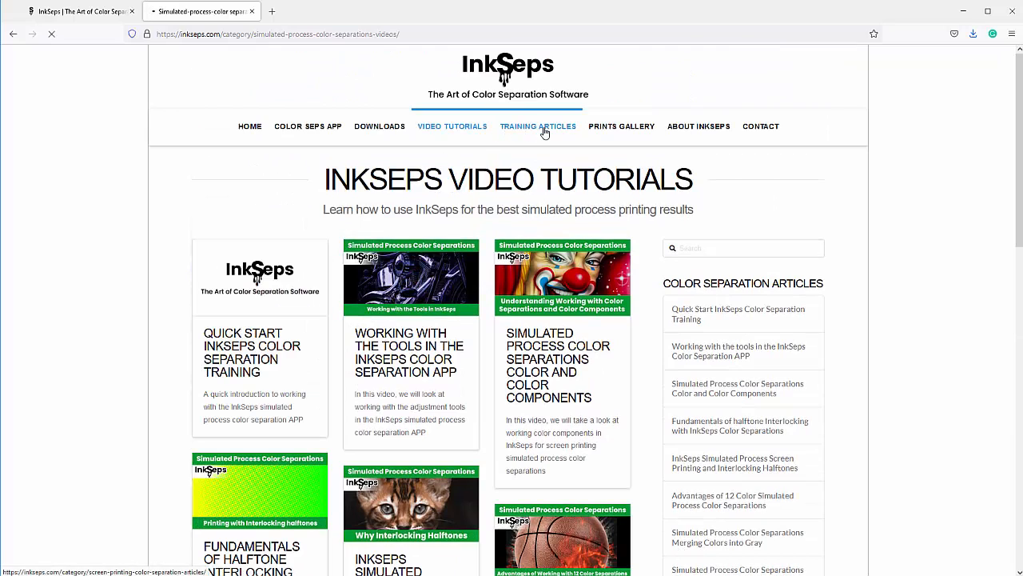
left_click(537, 126)
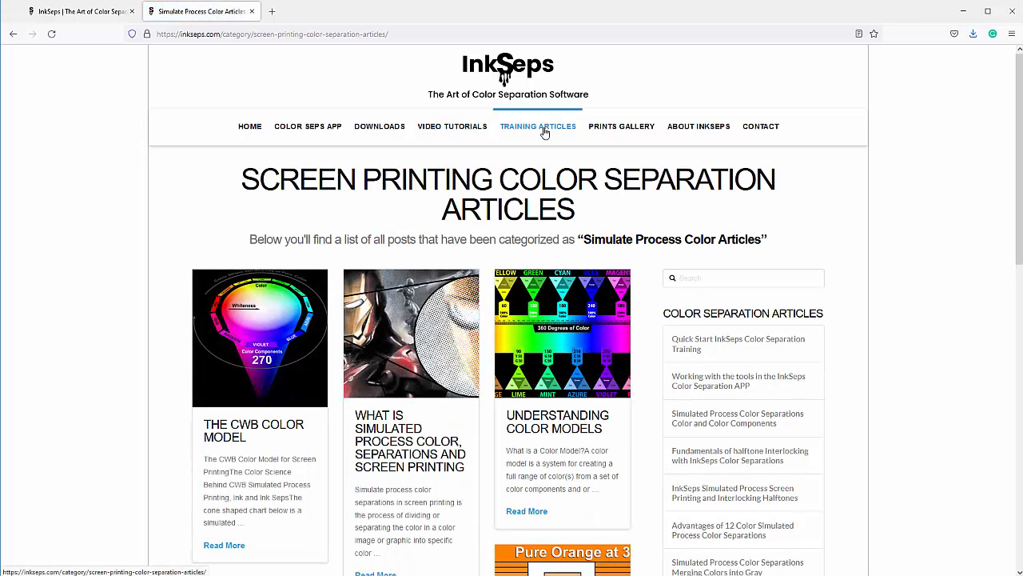
scroll("down", 3)
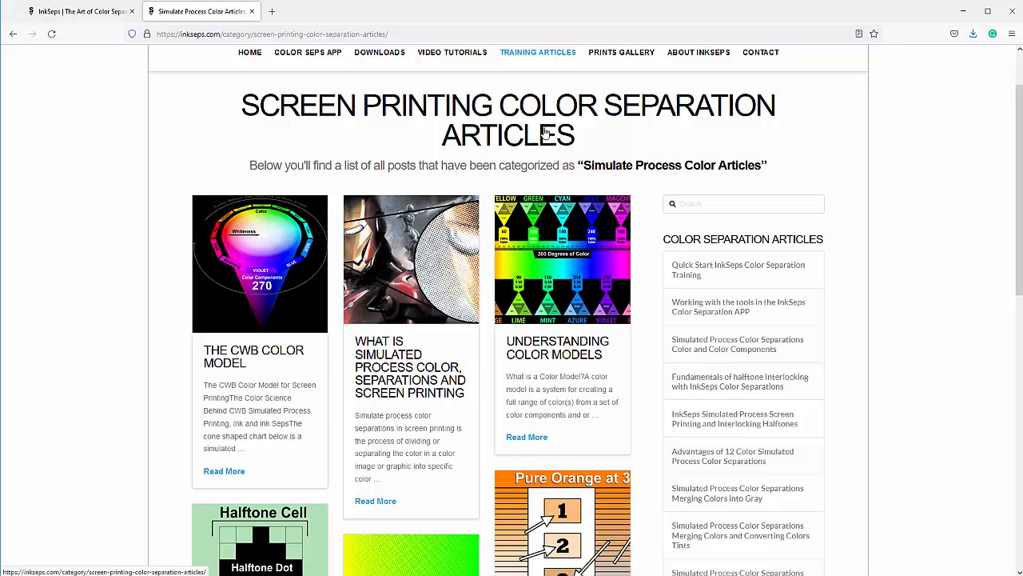
scroll("down", 3)
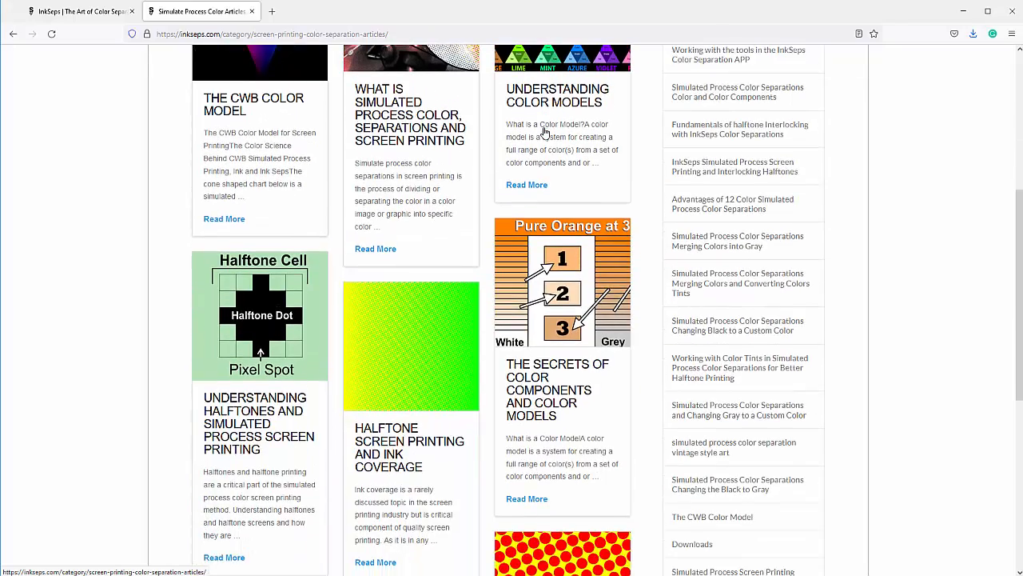
scroll("down", 3)
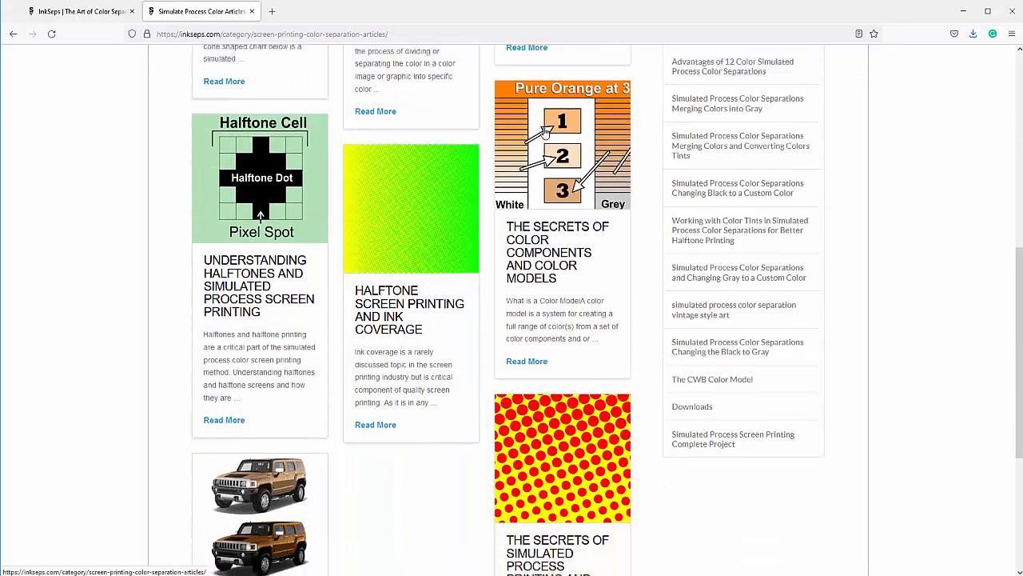
scroll("down", 3)
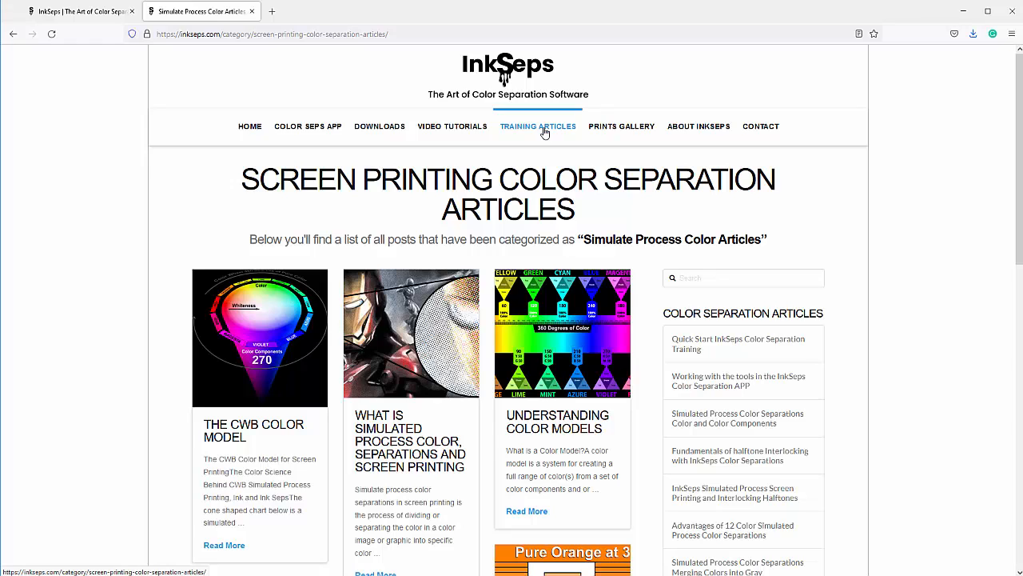
mouse_move(738, 454)
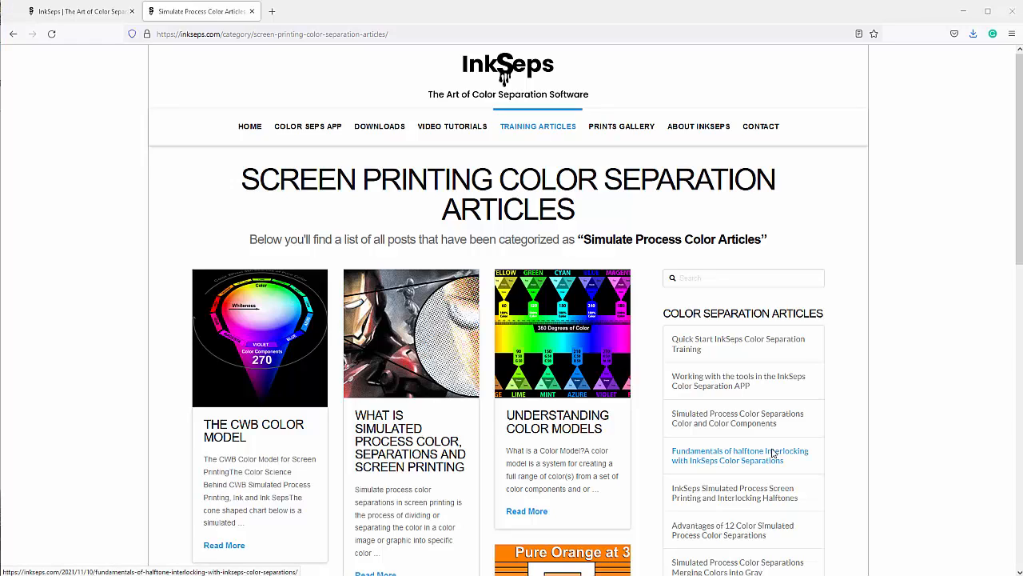